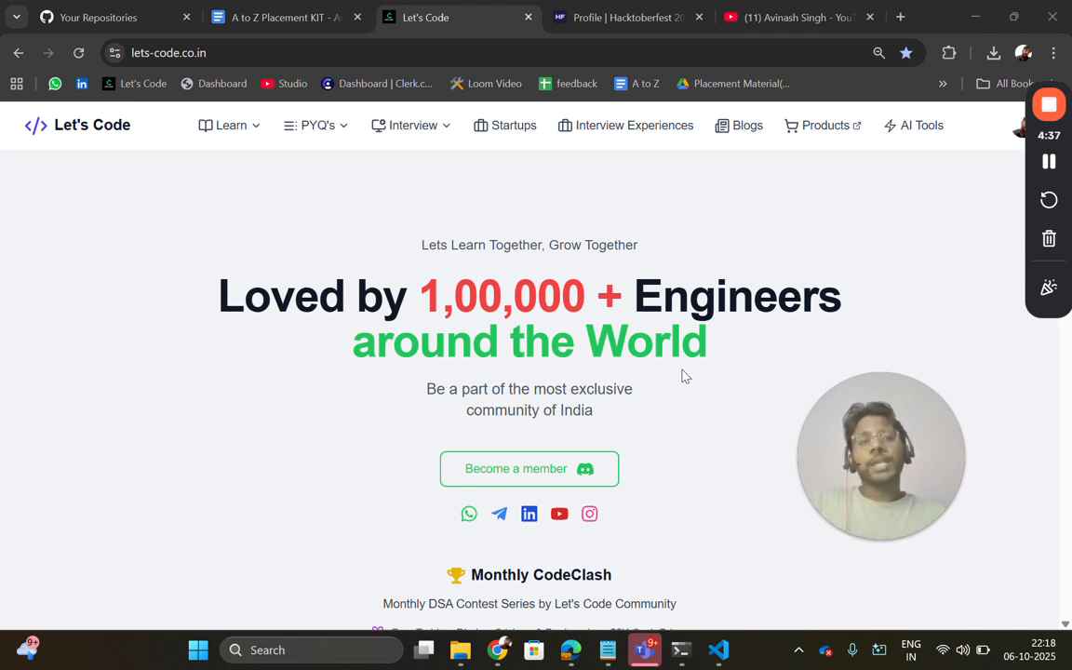
- View the PYQ's list of previous-year question sets, then move to the GitHub repositories page
click(316, 125)
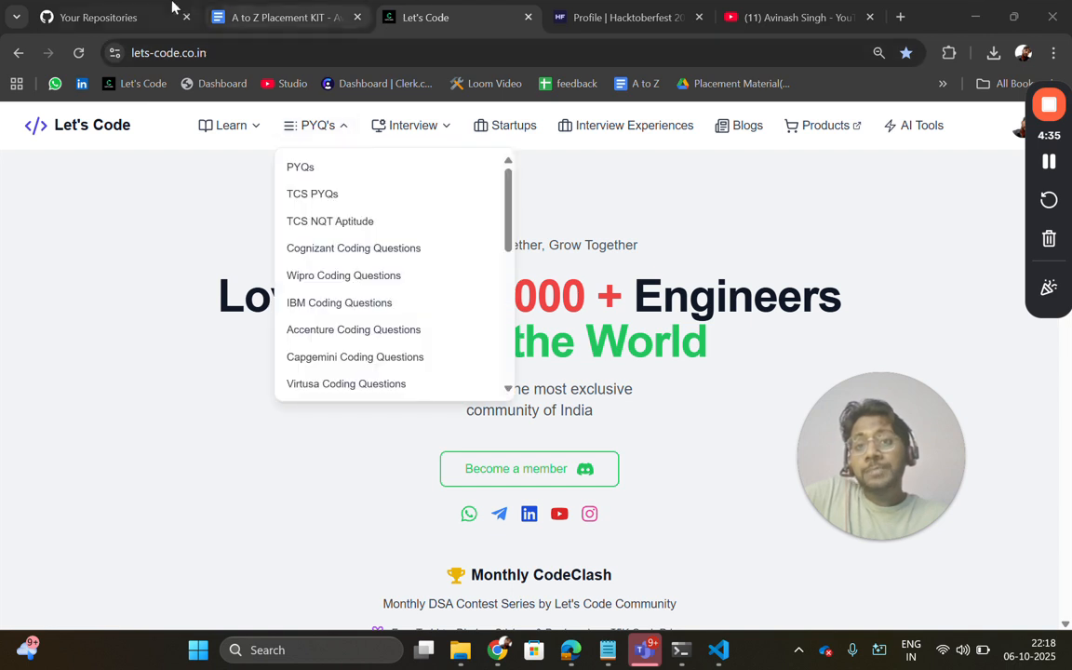
click(97, 17)
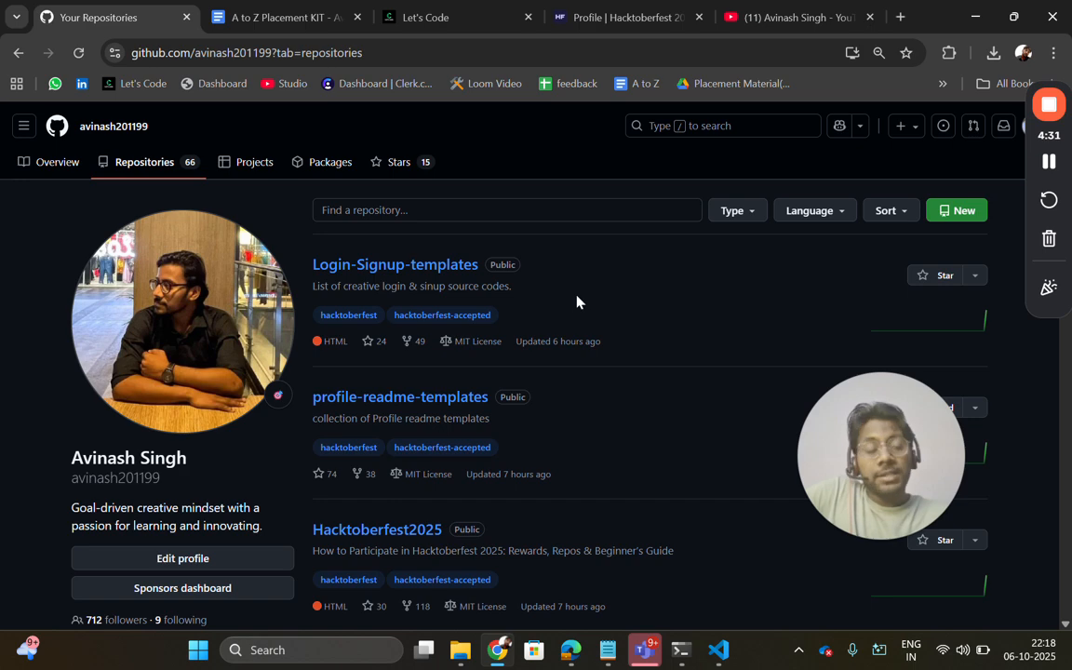
- Open the Hacktoberfest2025 repository from the profile's Repositories list
scroll(down, 3)
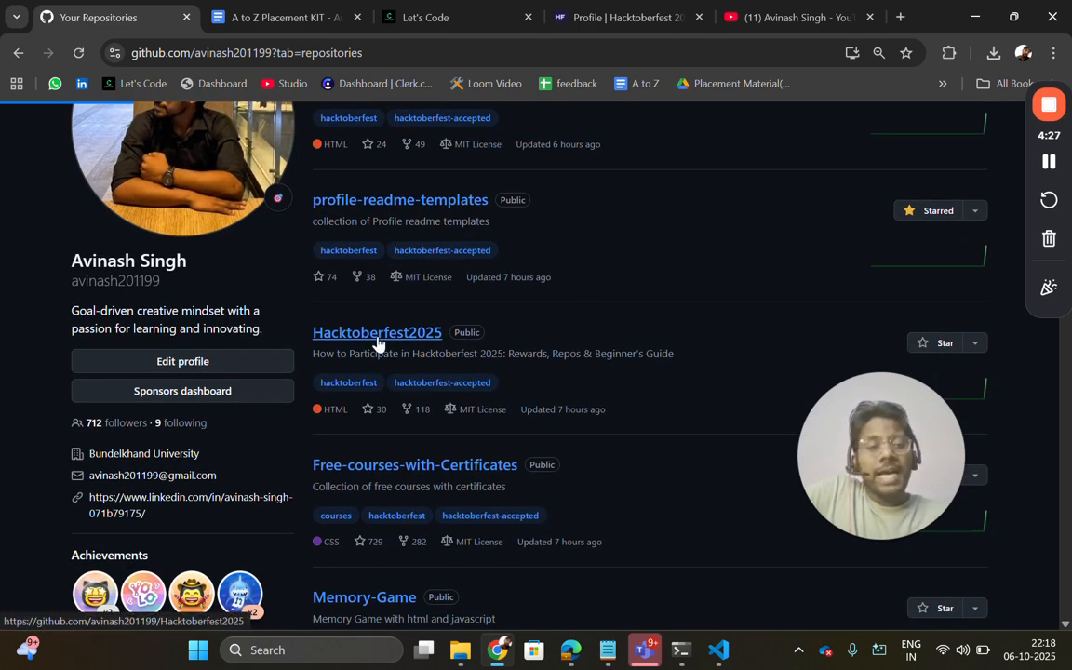
click(376, 331)
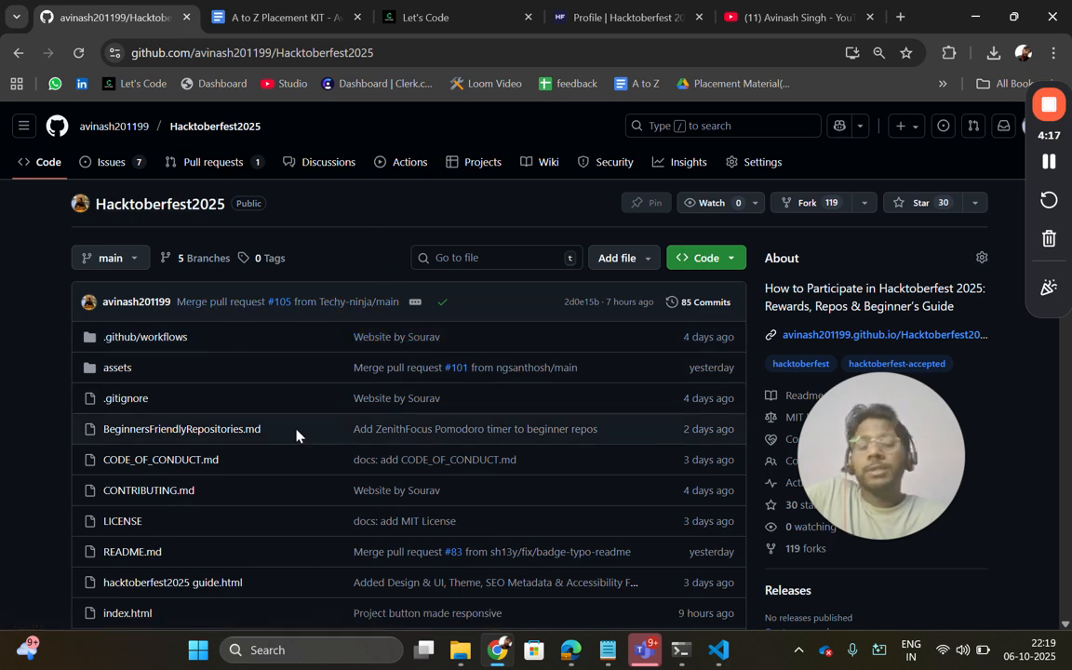
mouse_move(350, 411)
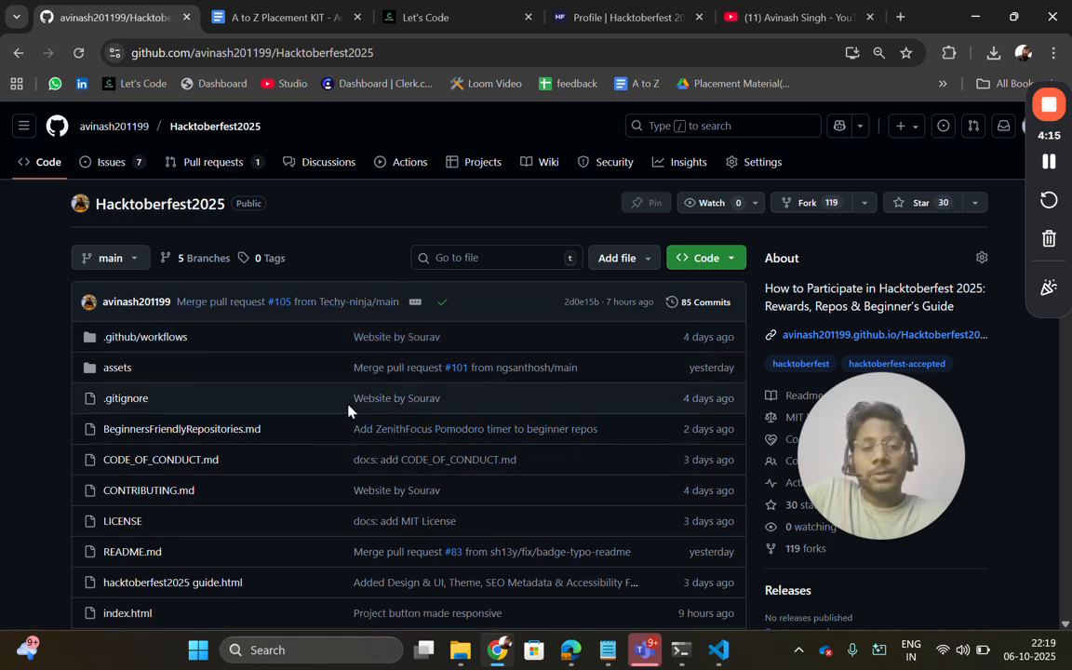
scroll(down, 3)
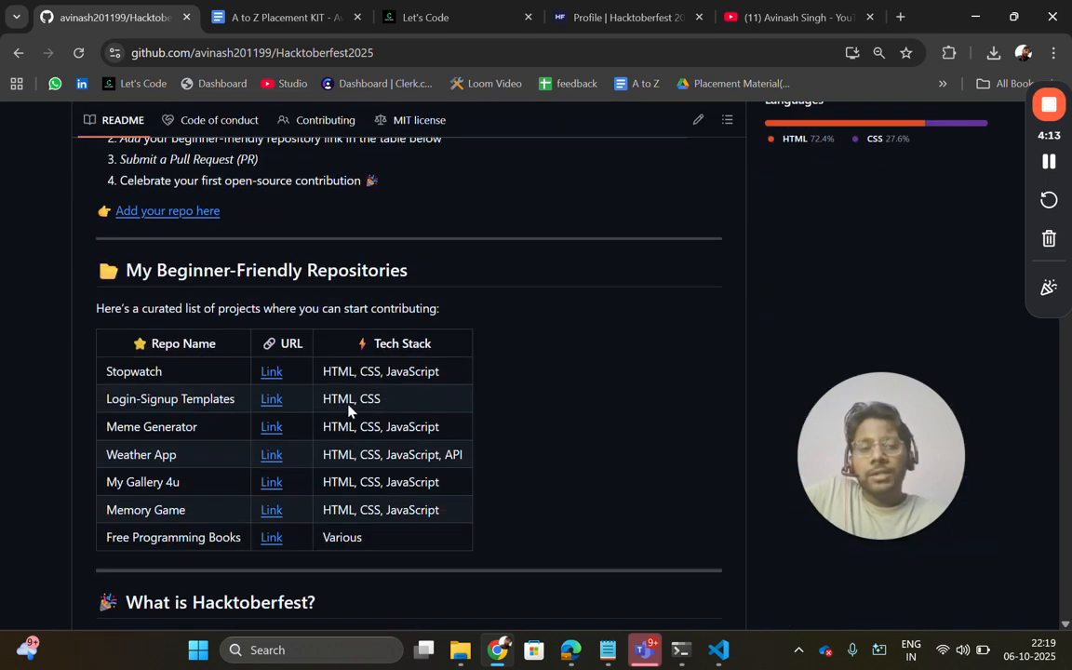
scroll(down, 3)
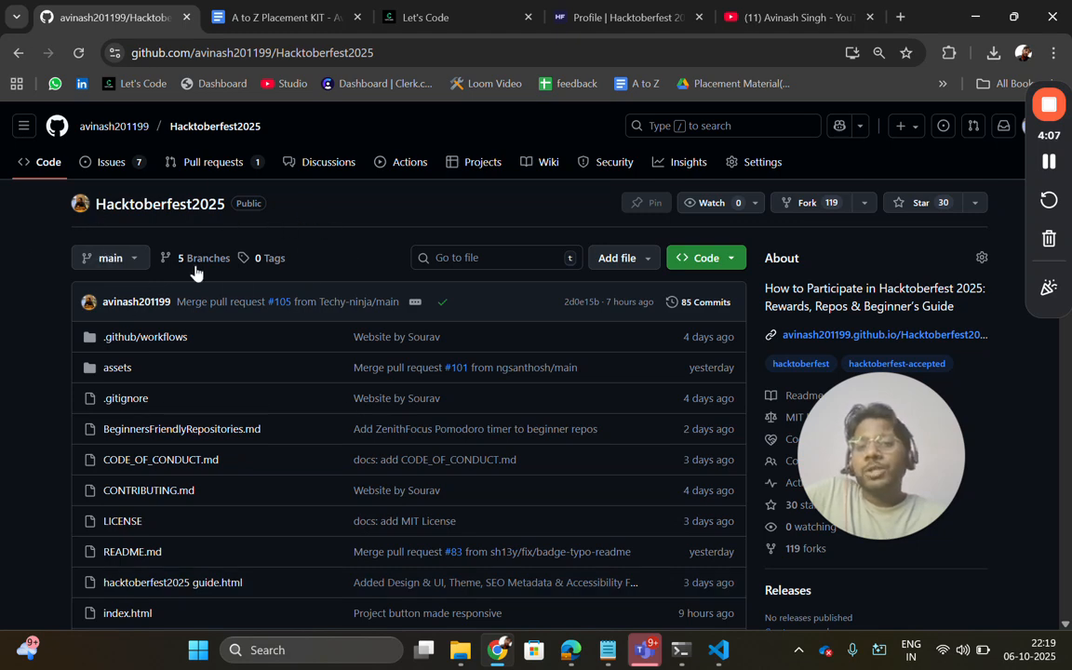
scroll(down, 3)
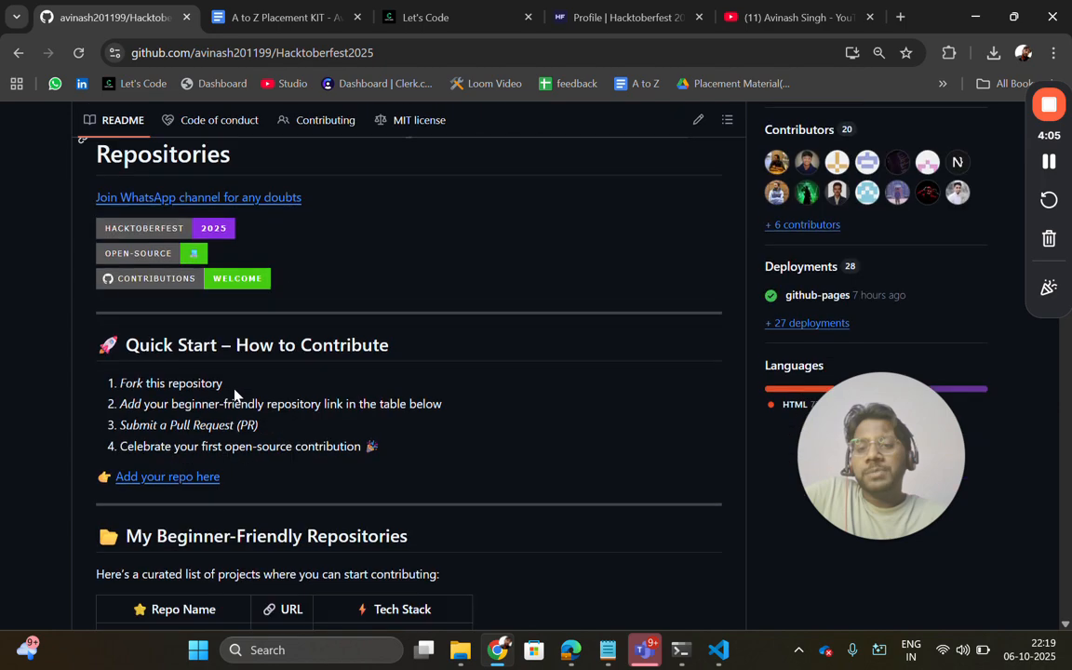
scroll(down, 3)
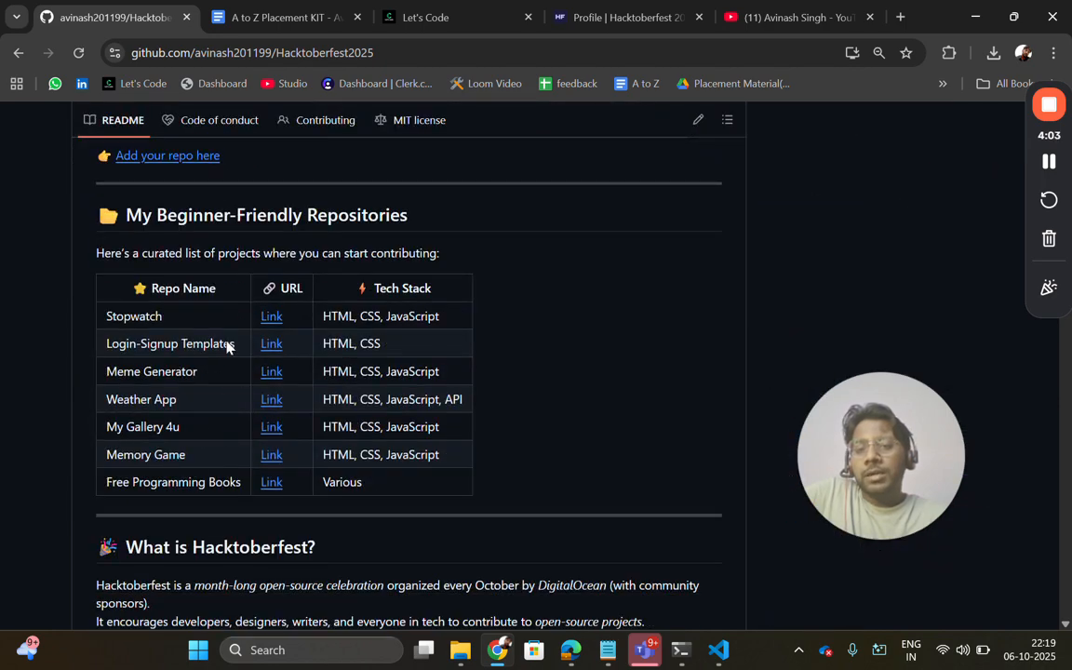
mouse_move(234, 428)
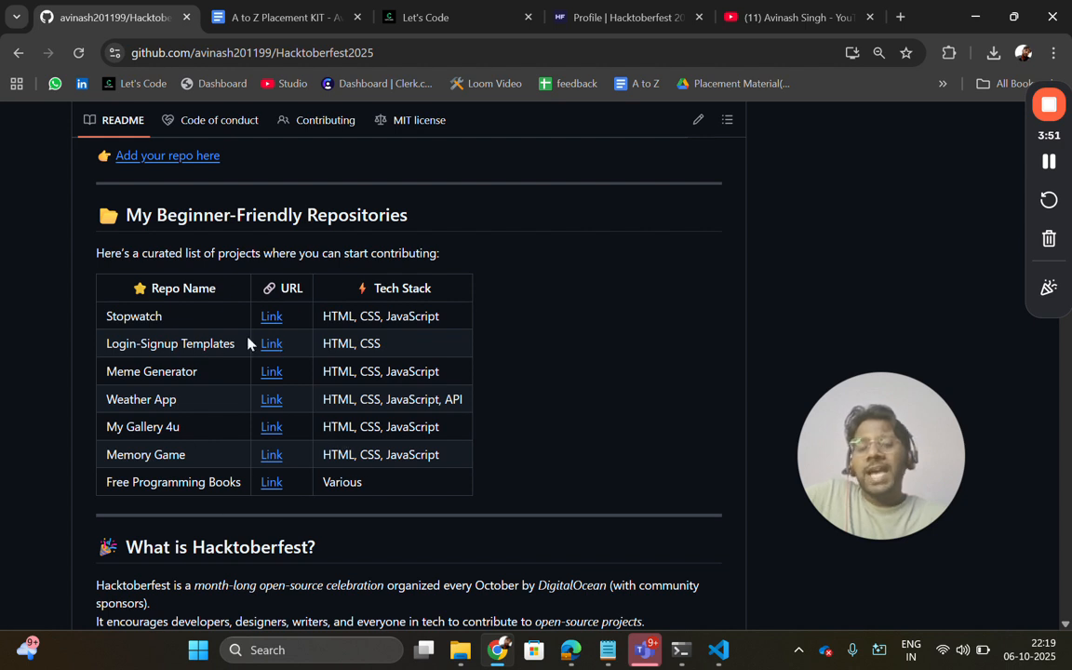
mouse_move(233, 363)
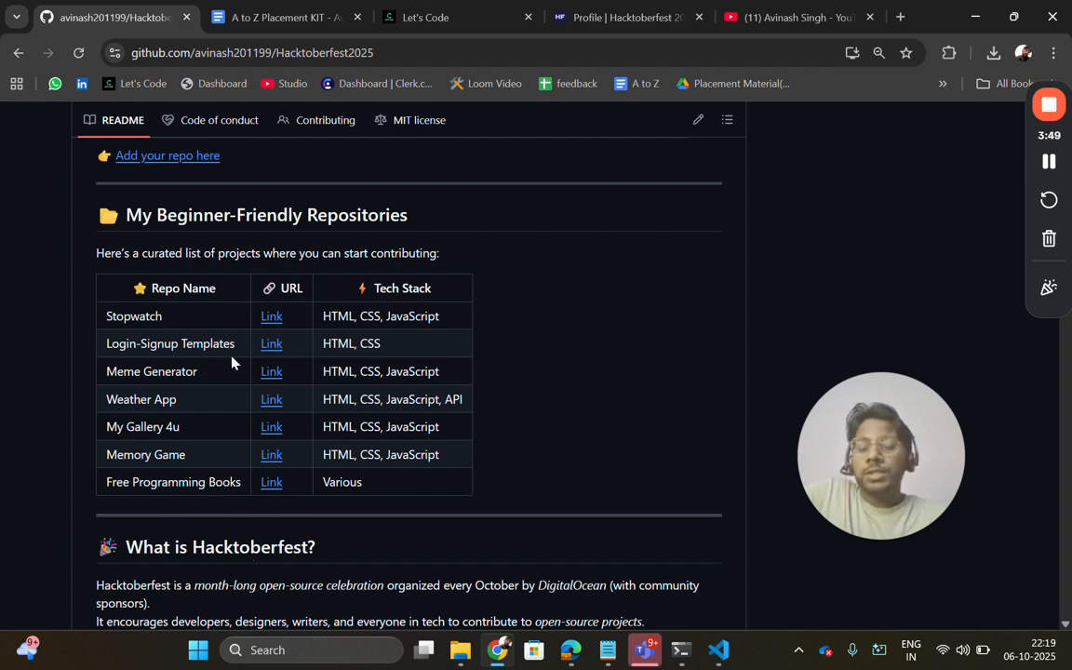
mouse_move(324, 413)
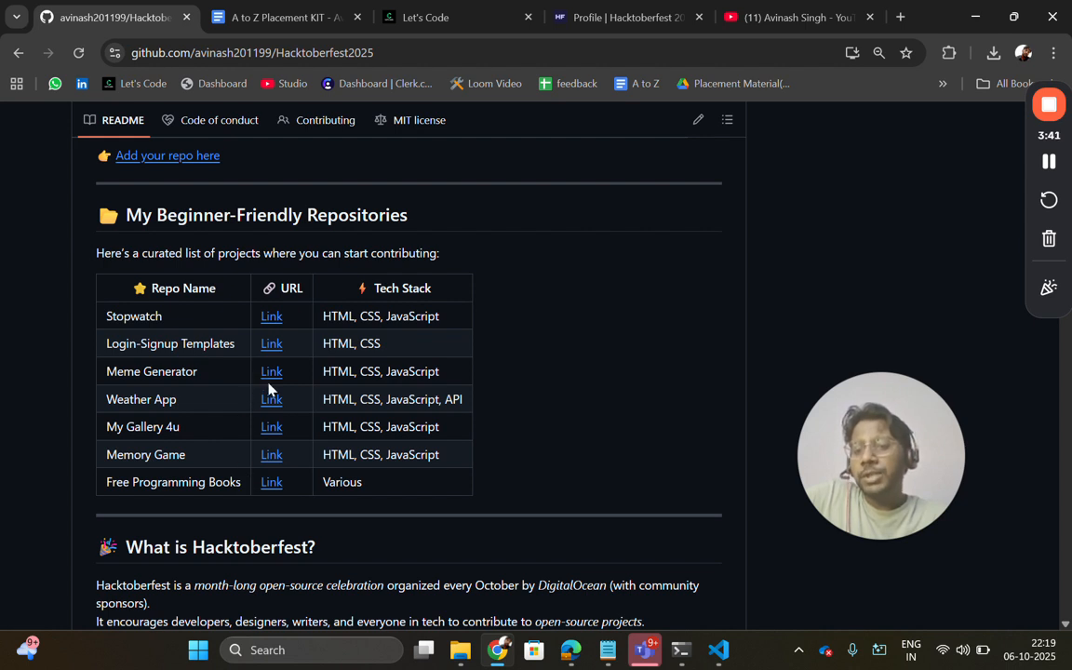
mouse_move(236, 391)
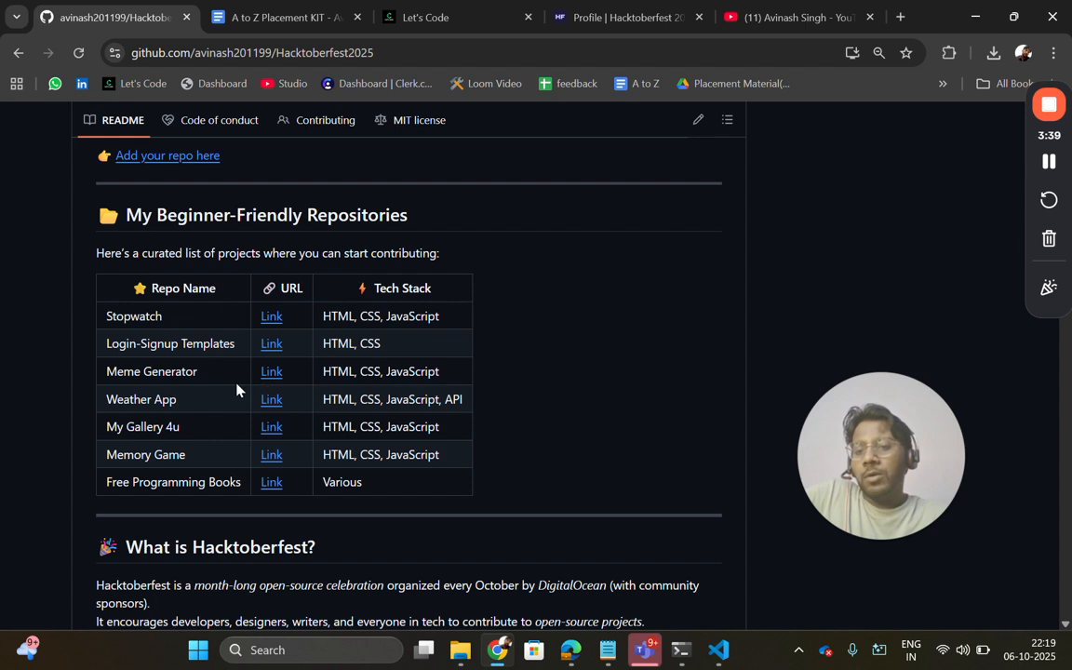
- Open the README table's Login-Signup Templates link in a new tab and go to it
right_click(272, 342)
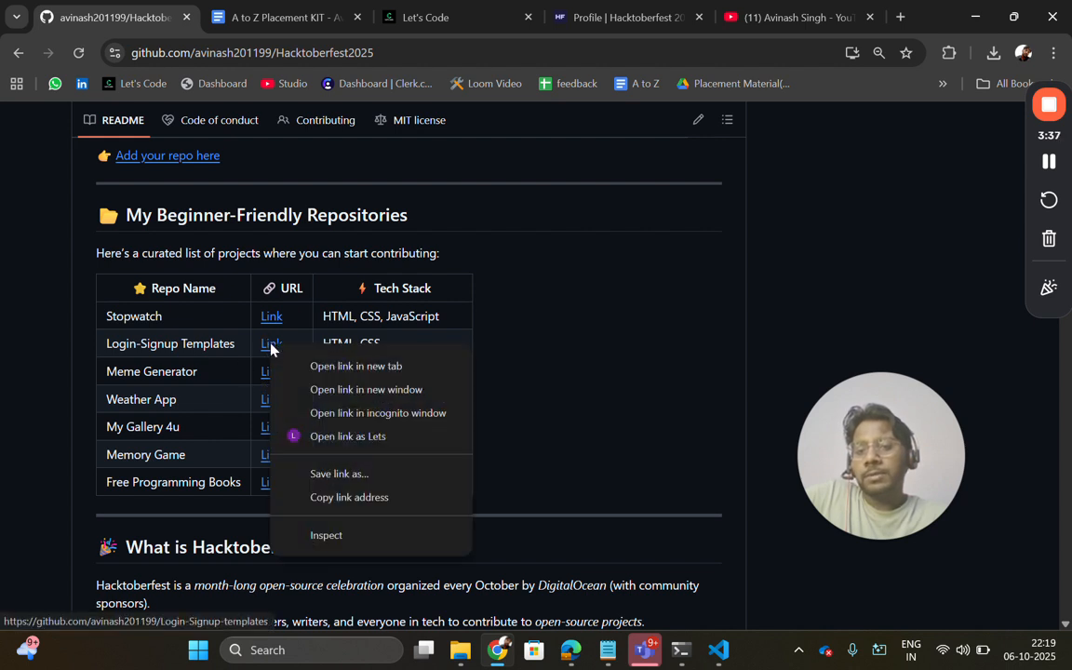
click(357, 364)
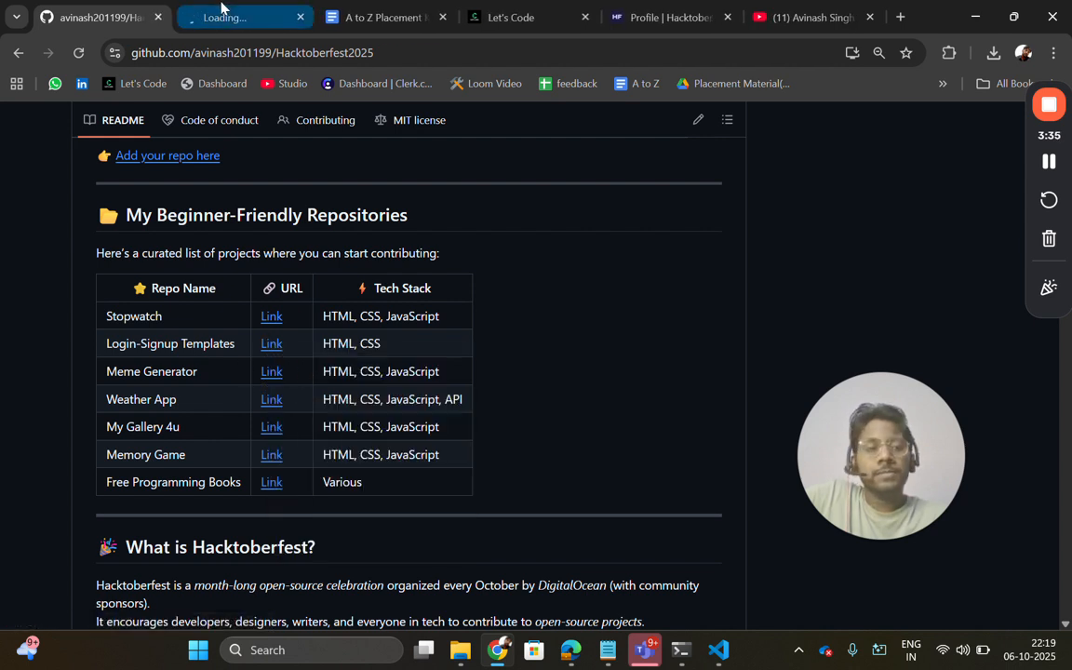
click(272, 342)
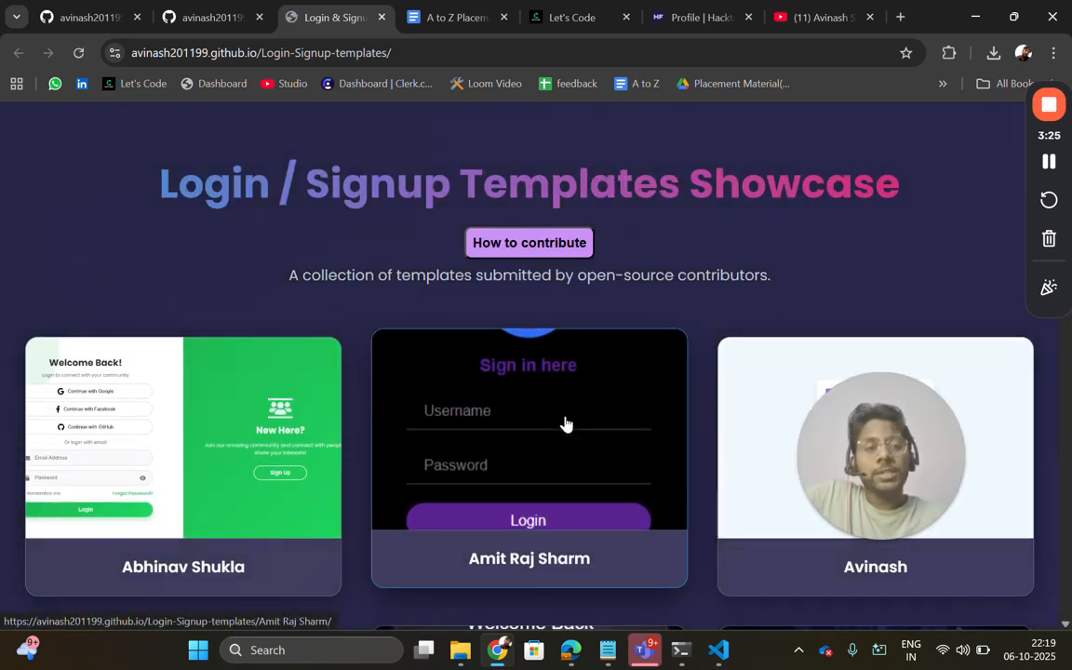
scroll(down, 3)
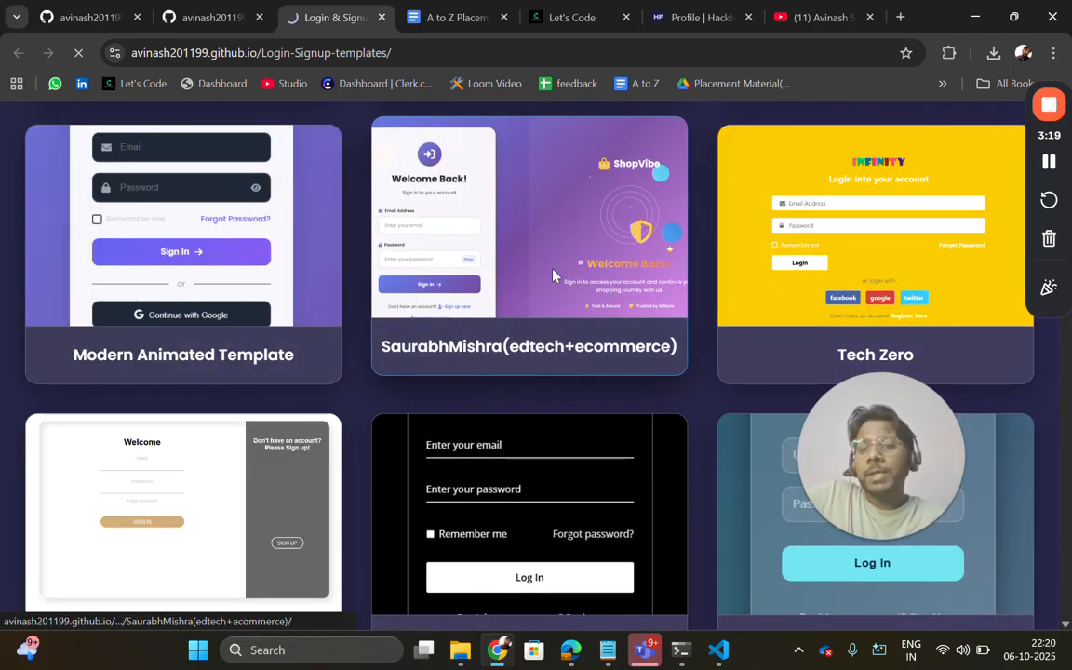
click(528, 344)
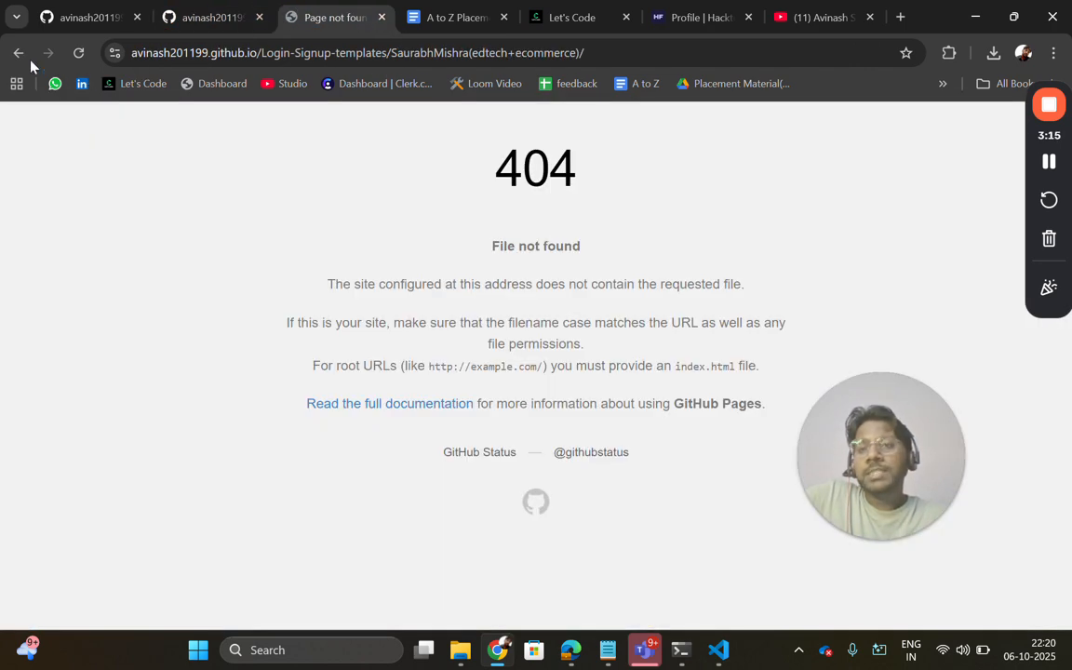
click(18, 52)
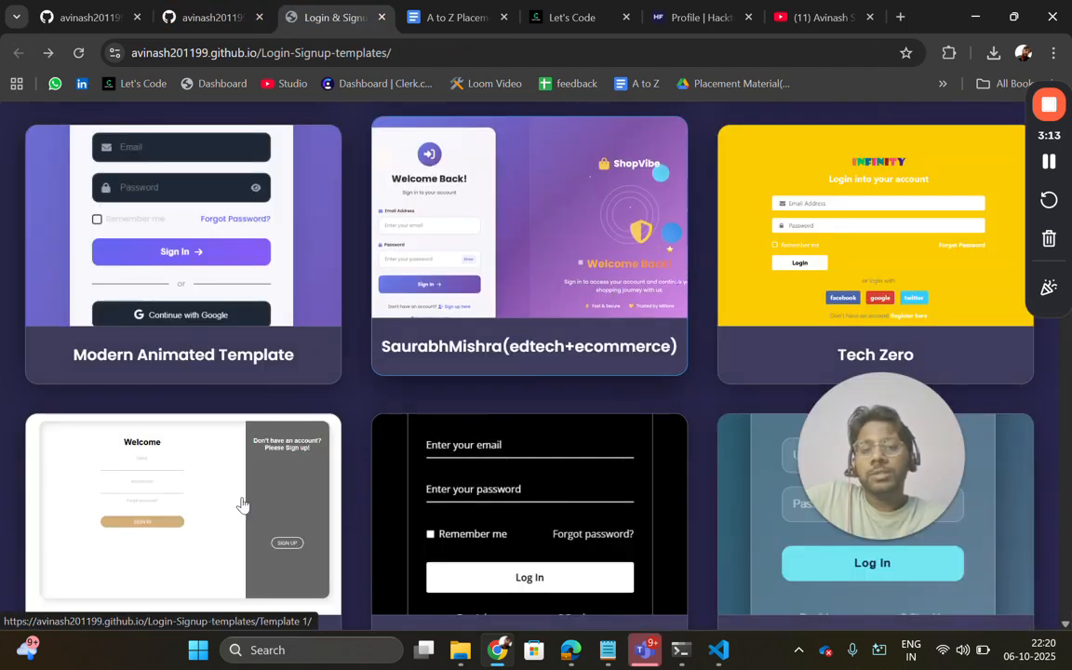
scroll(down, 3)
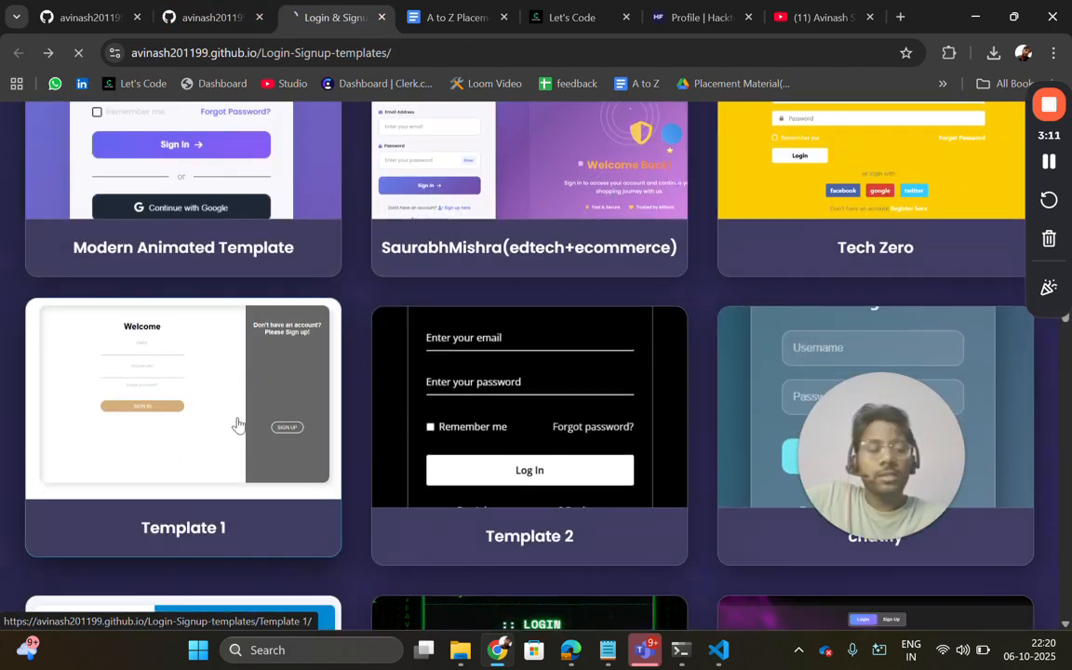
click(182, 394)
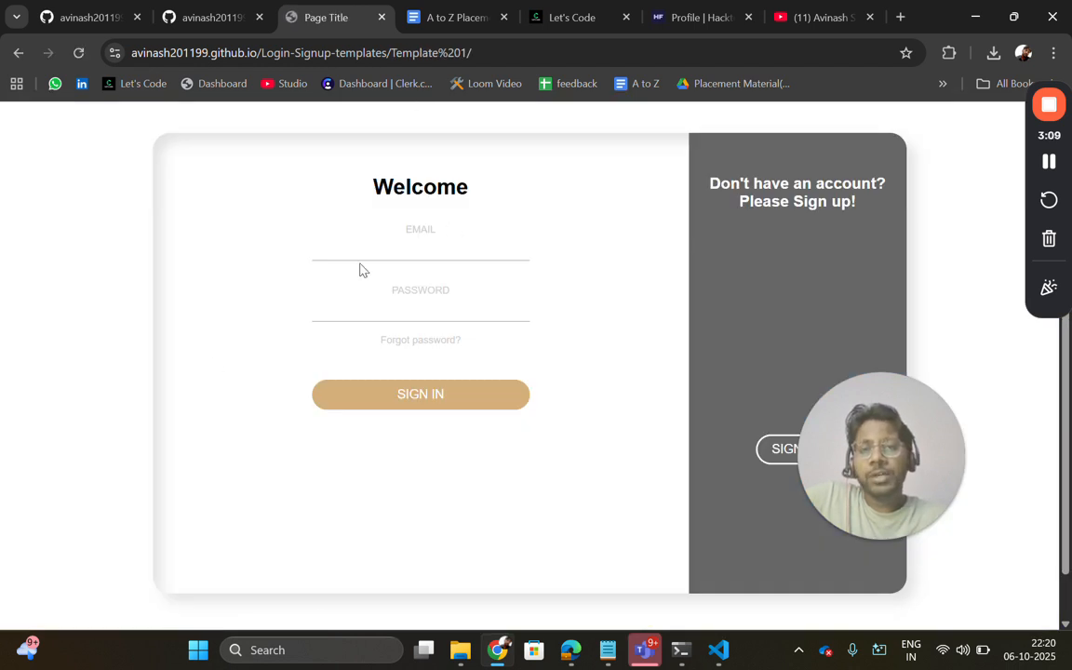
scroll(down, 3)
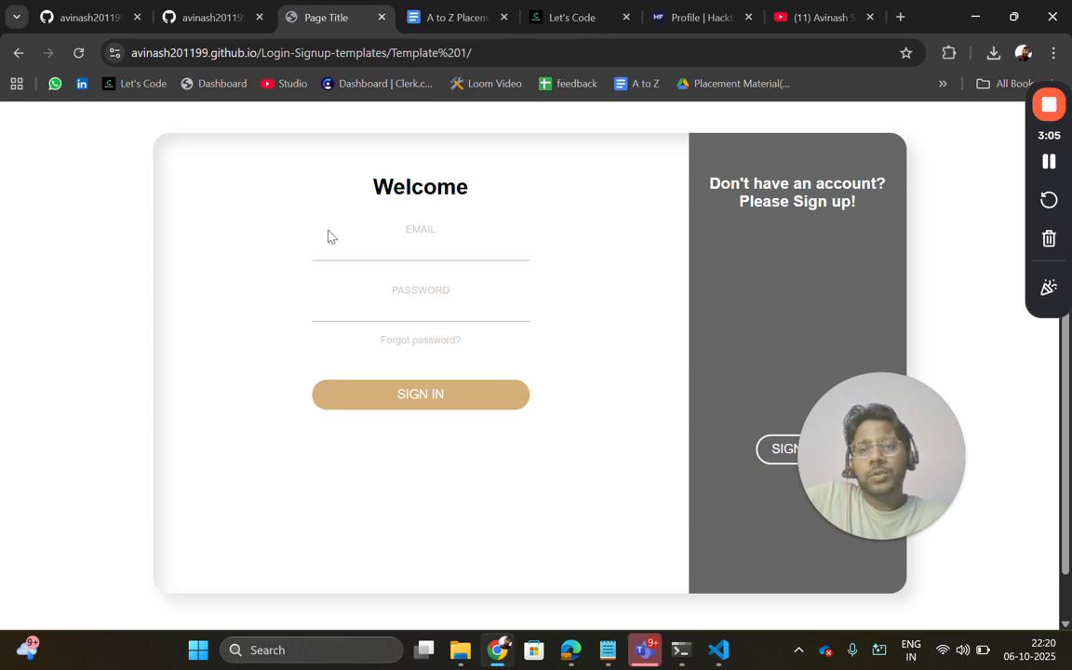
click(19, 52)
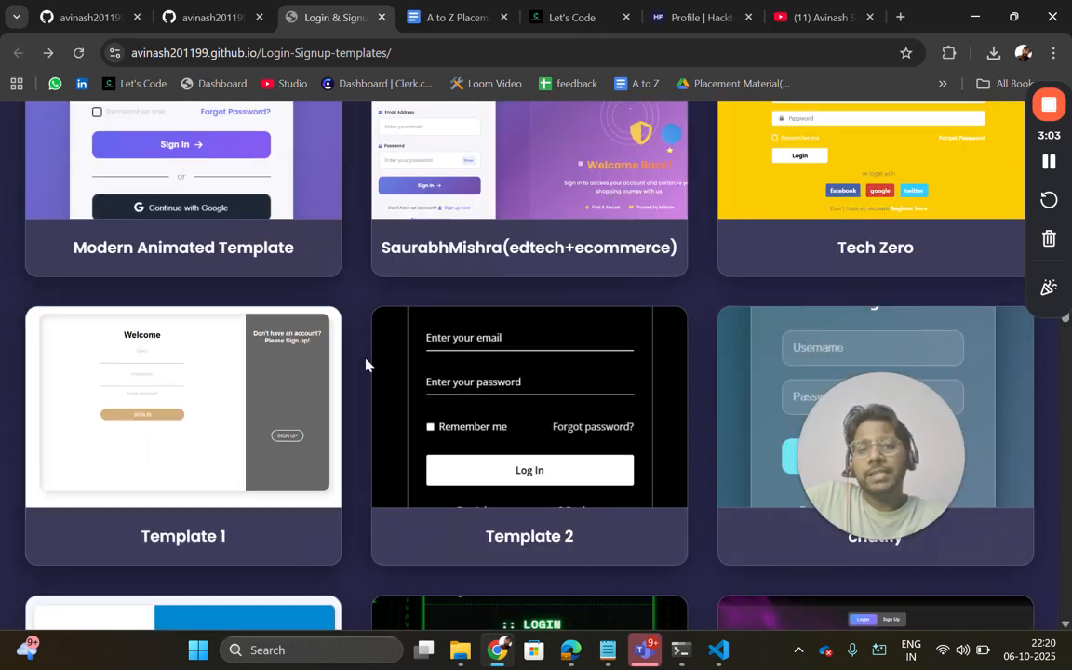
scroll(down, 3)
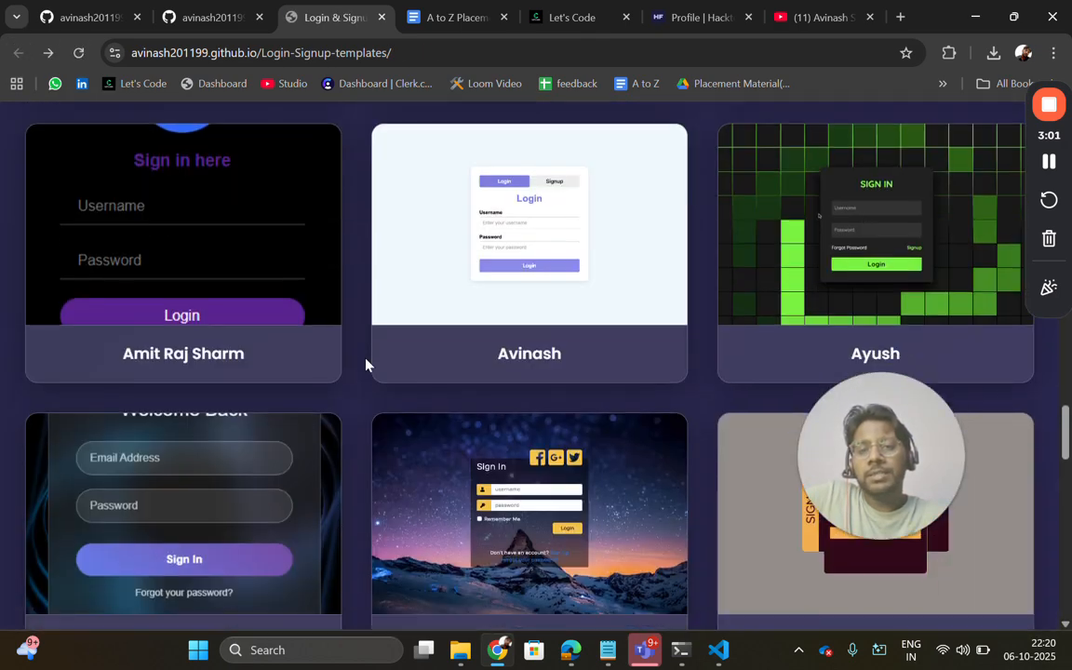
scroll(down, 3)
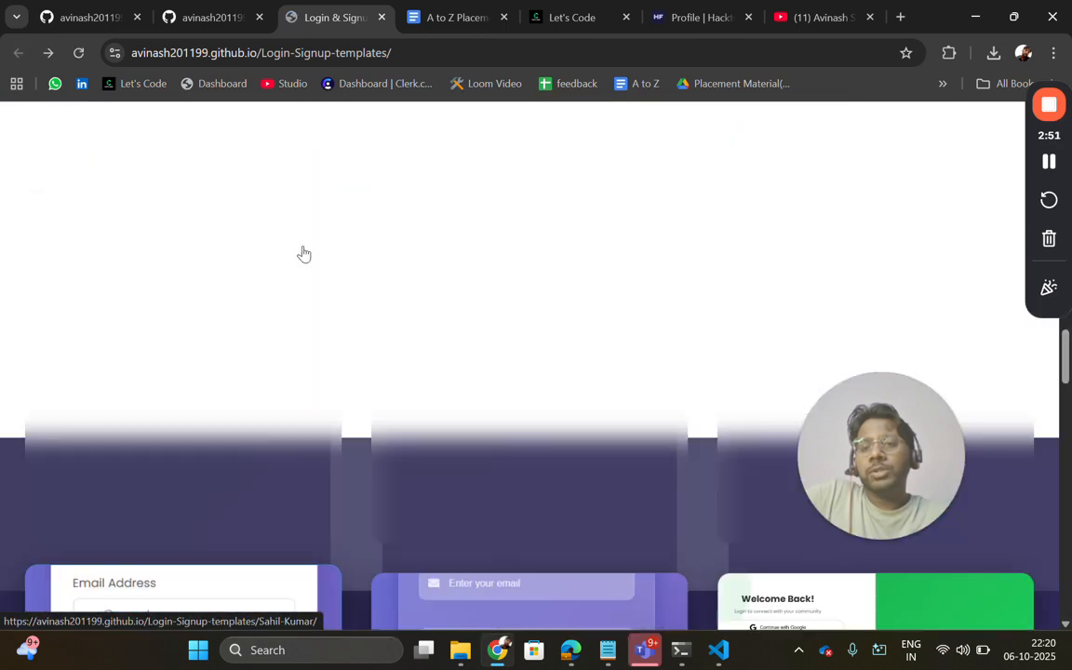
scroll(up, 3)
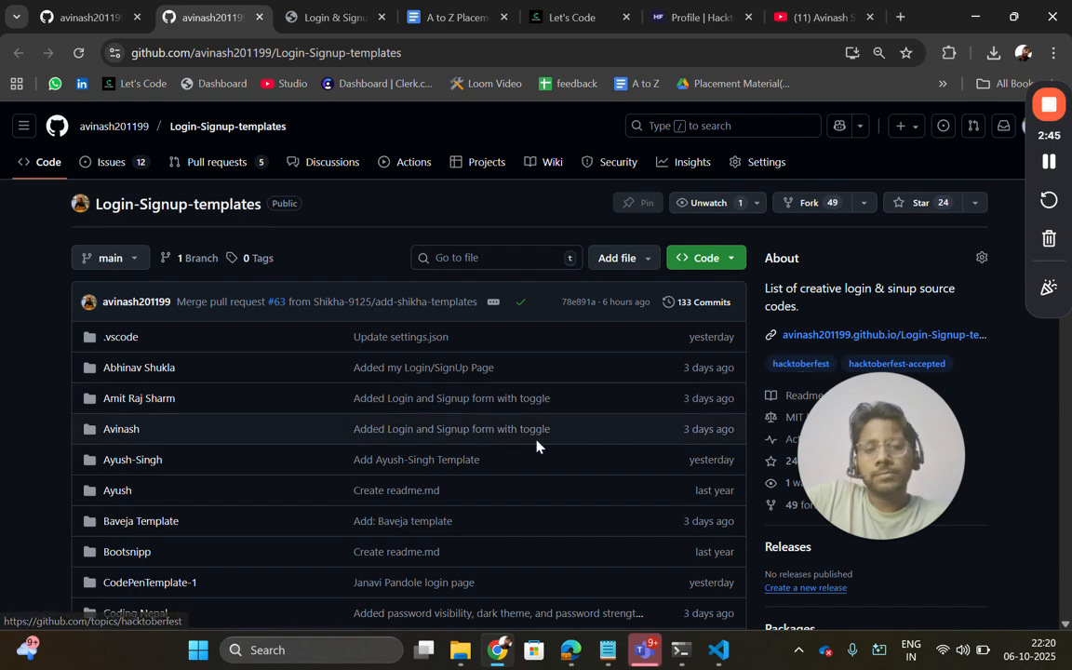
- Scroll through the Login-Signup-templates repository's template folders
scroll(down, 3)
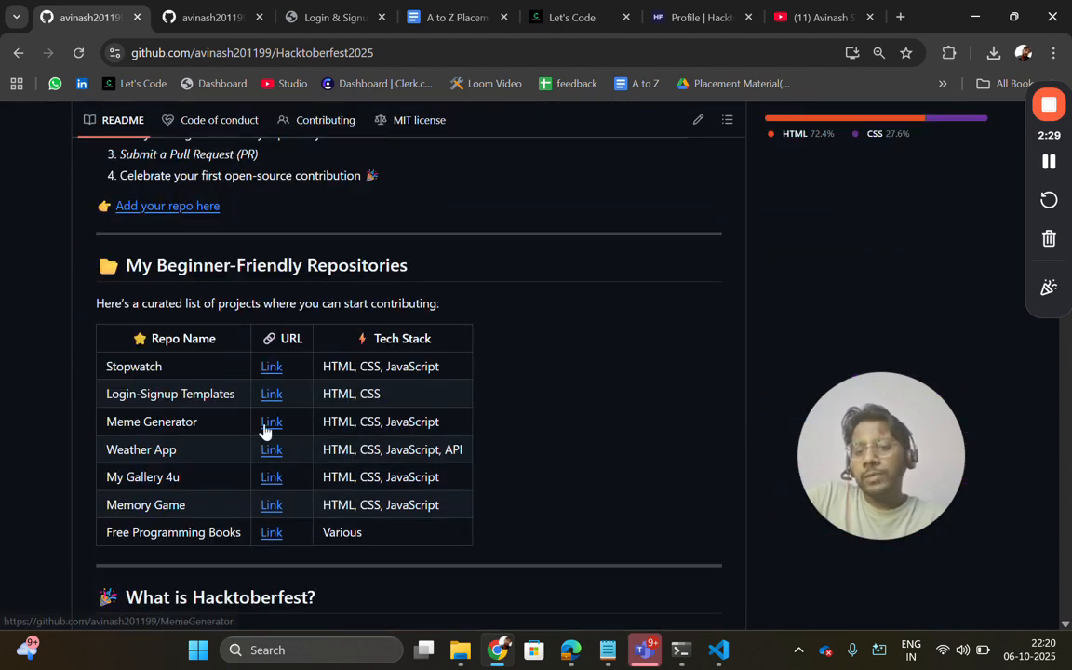
mouse_move(272, 394)
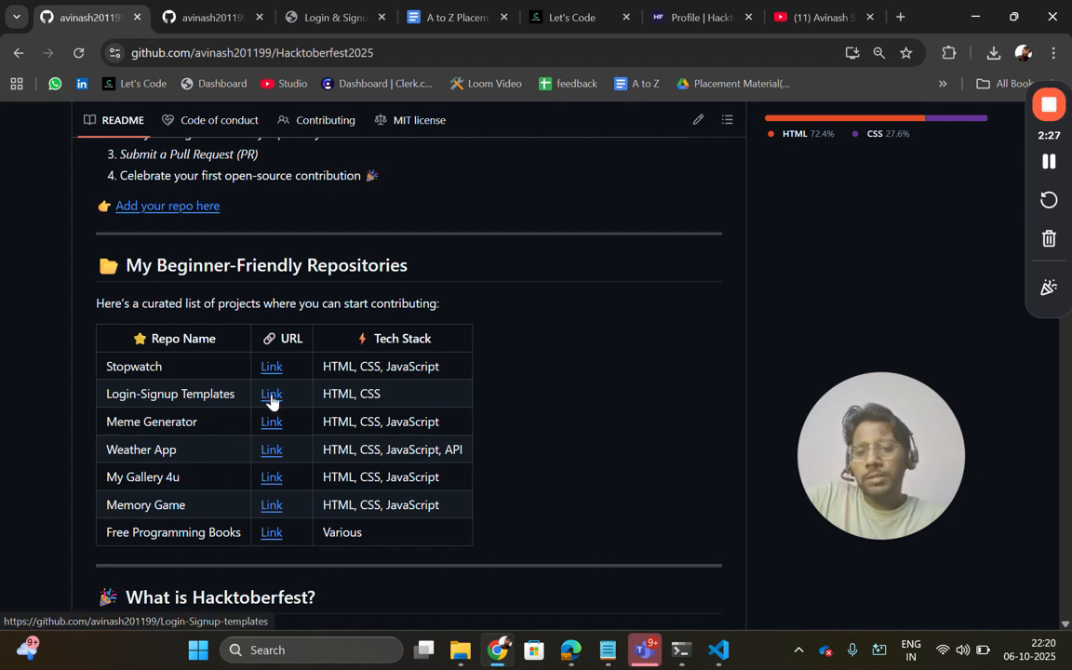
- From the Login-Signup-templates Issues list, start a blank New issue form
click(272, 394)
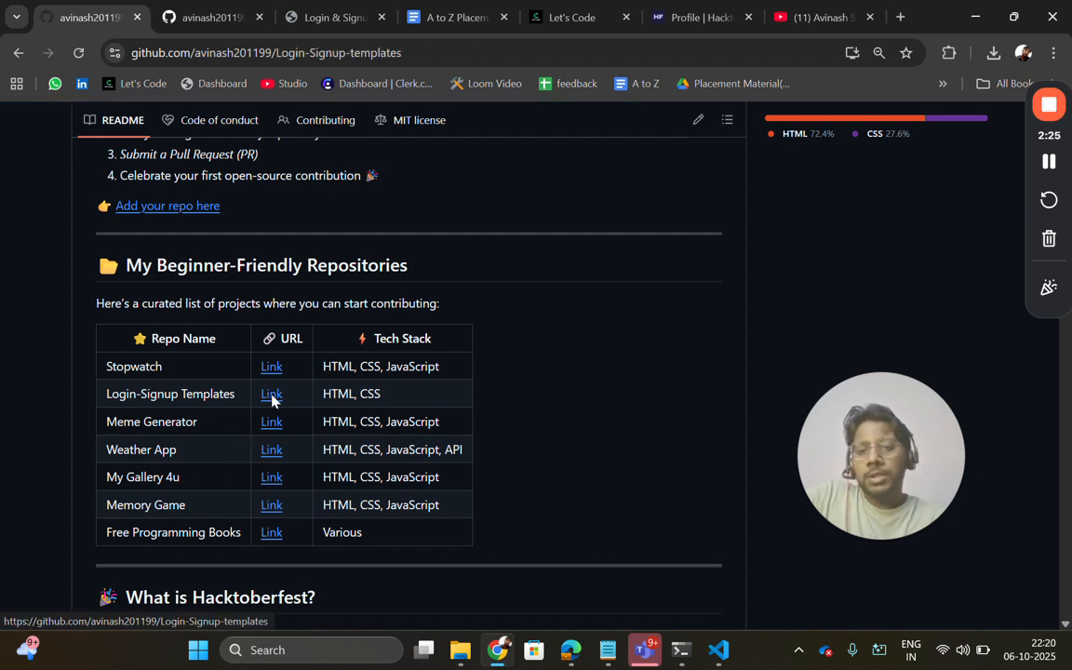
click(271, 394)
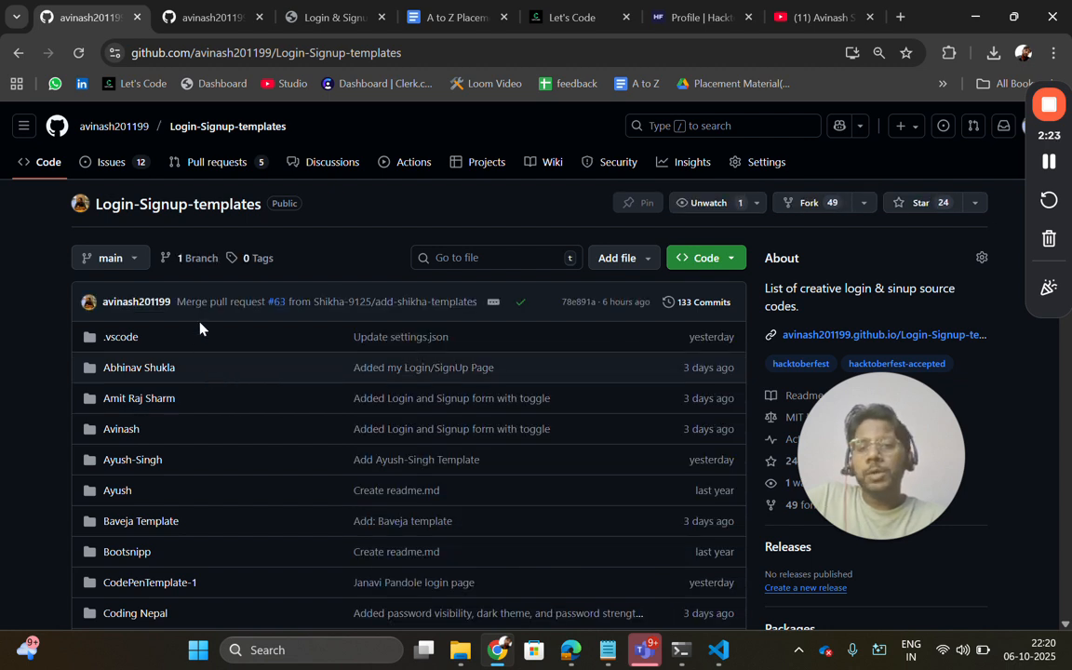
mouse_move(112, 160)
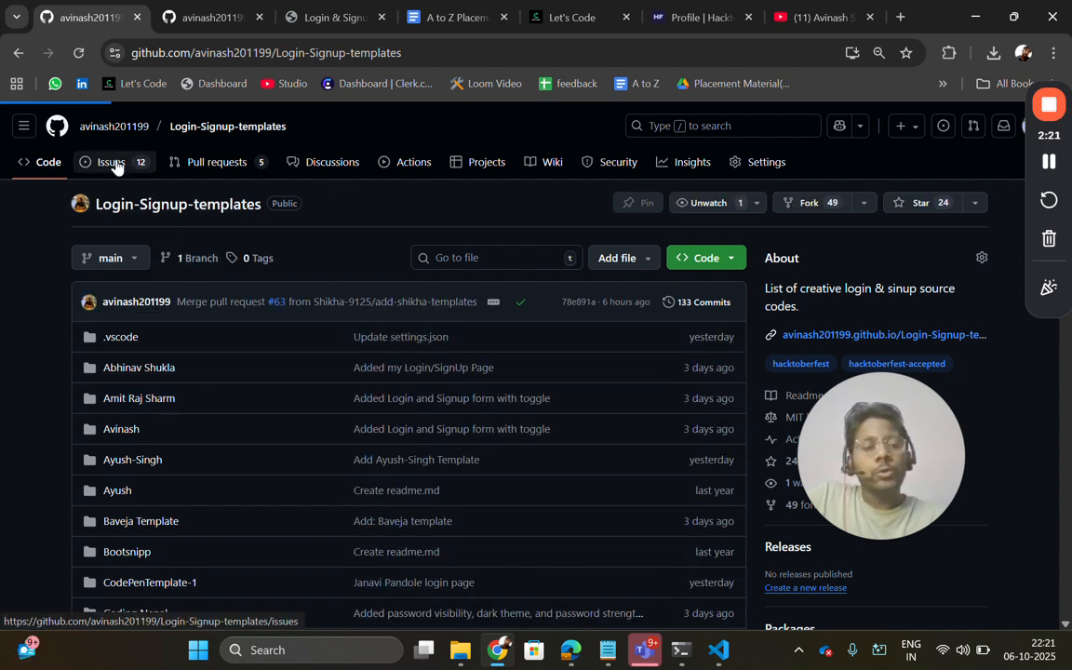
click(112, 160)
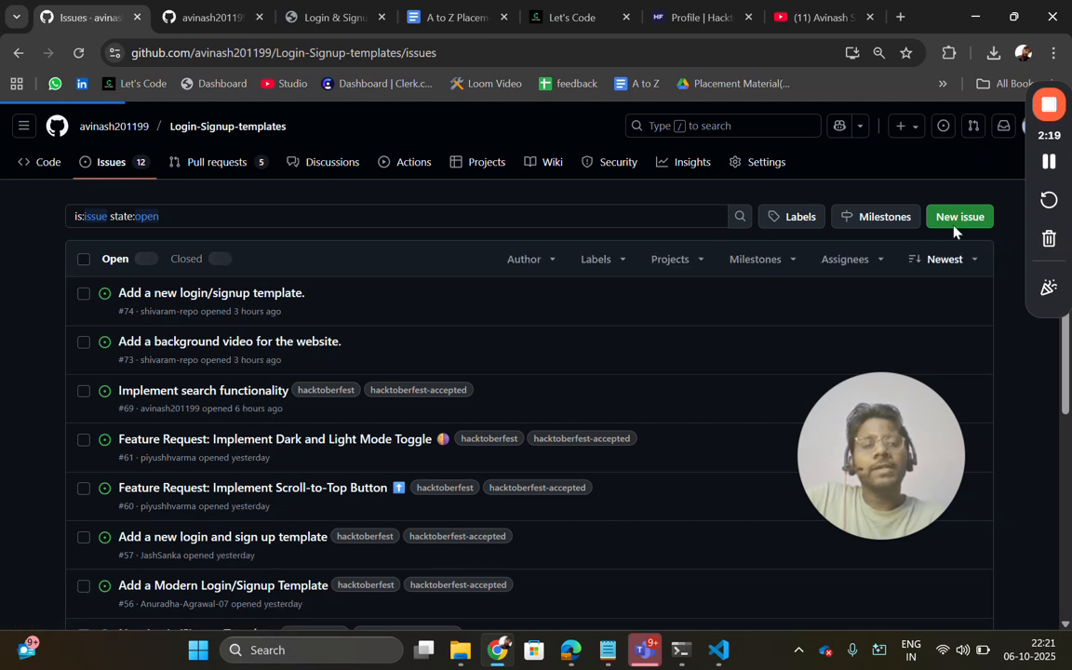
click(960, 216)
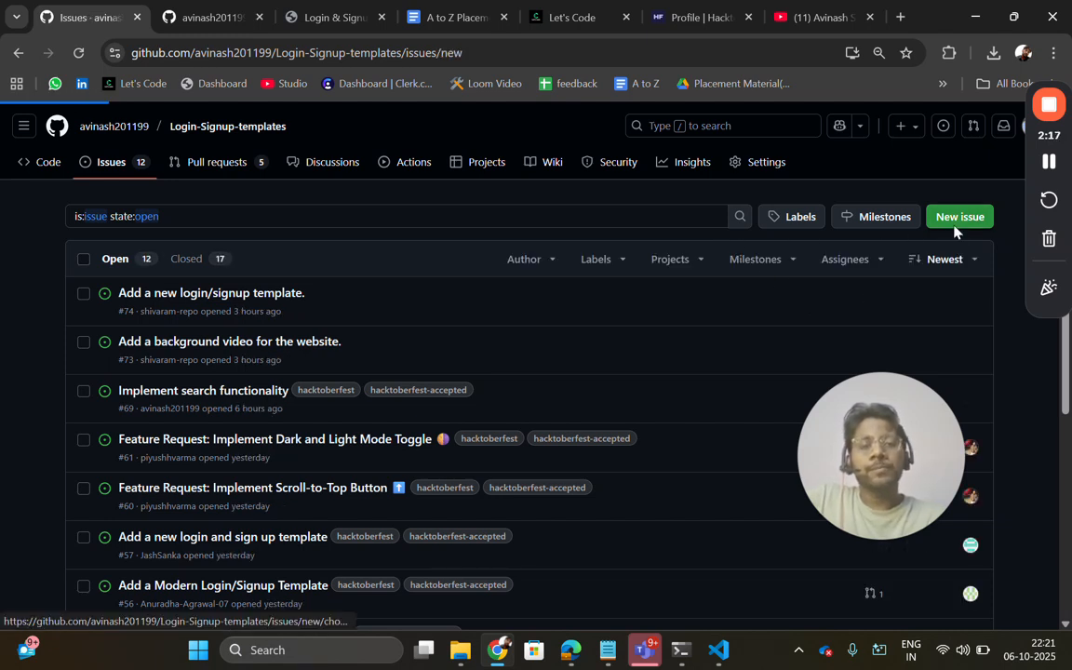
click(960, 215)
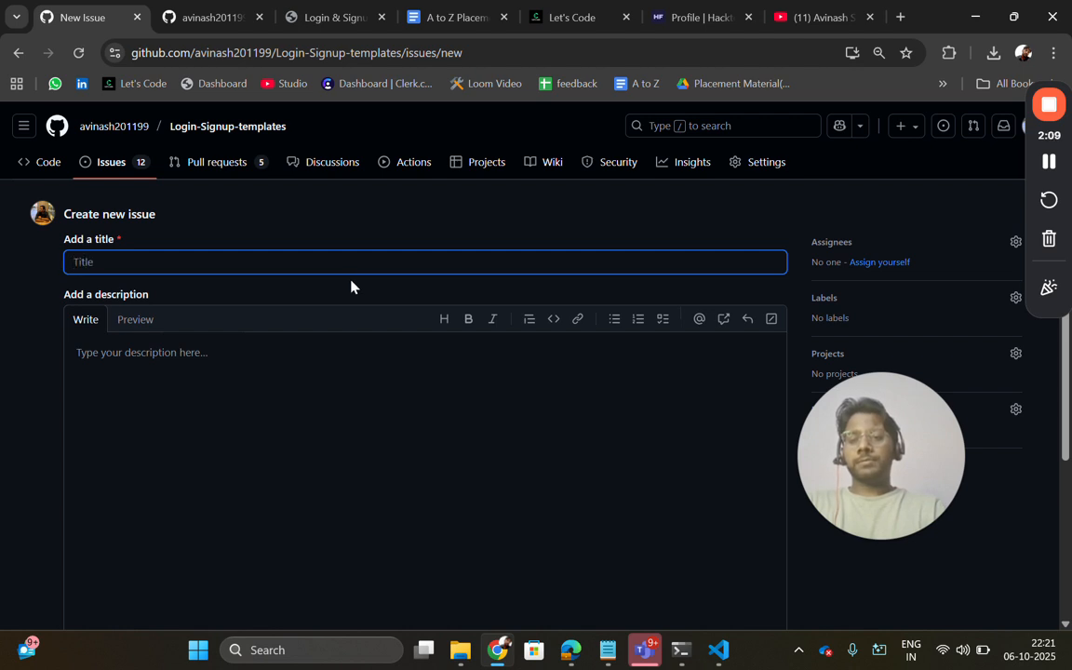
- Title the issue 'I want to add my login sign in / sing up template' and add a short description
text(I want to add my login s)
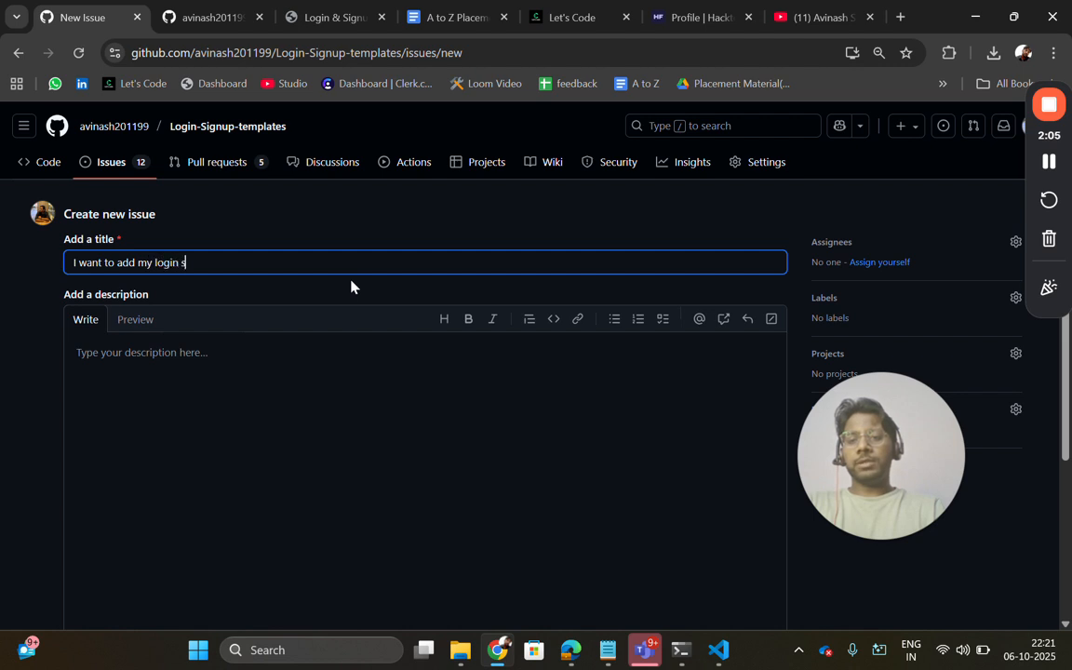
text(ign)
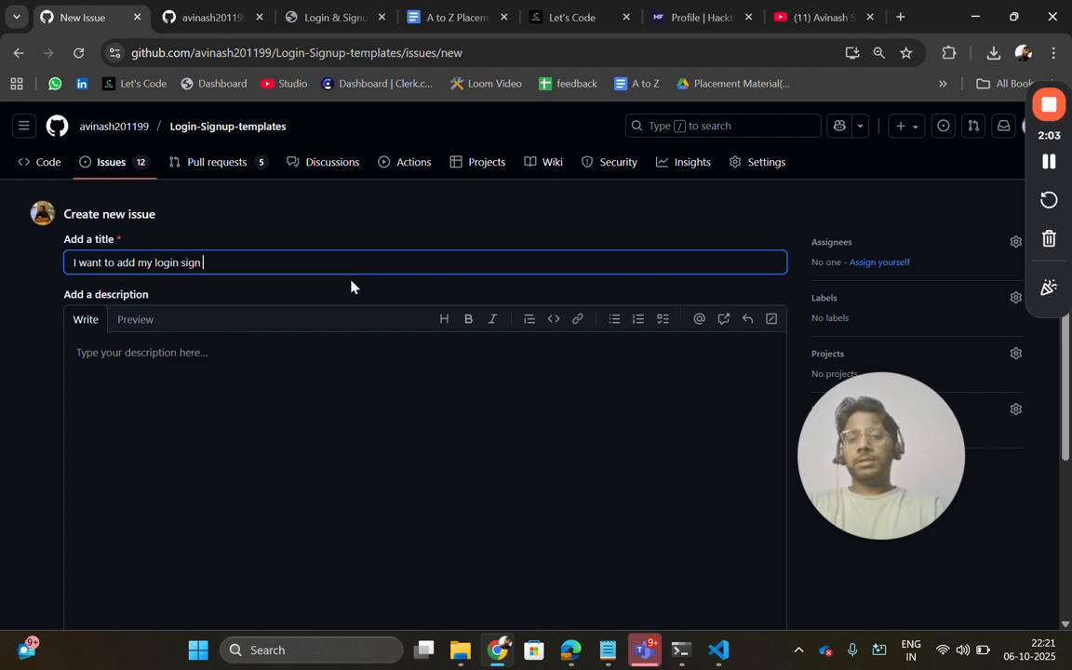
text(in)
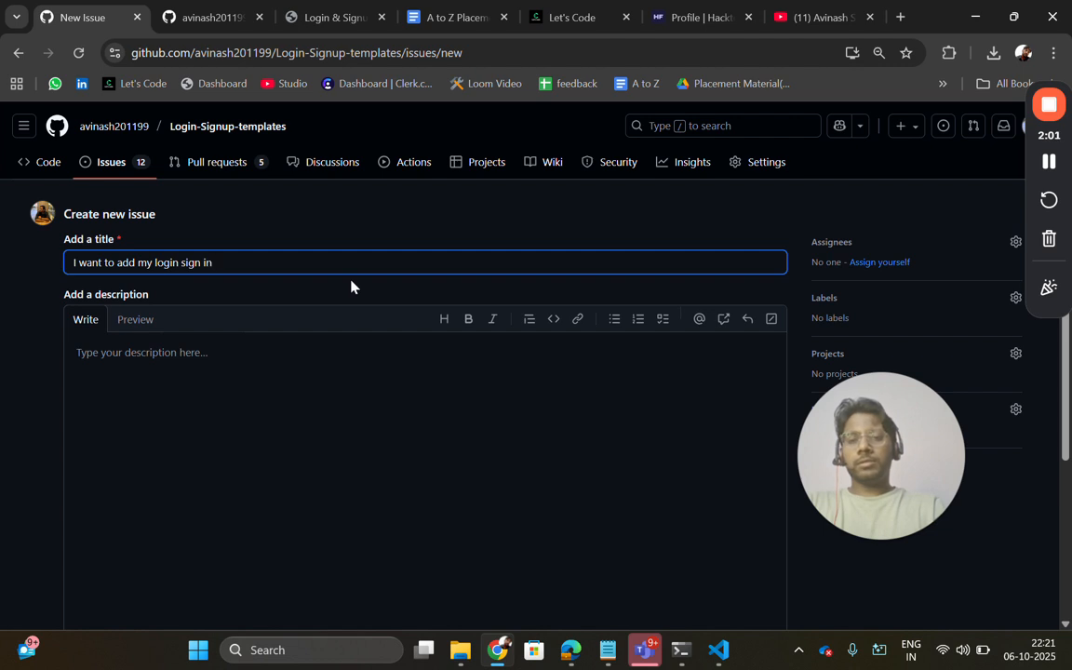
text(/ sing up)
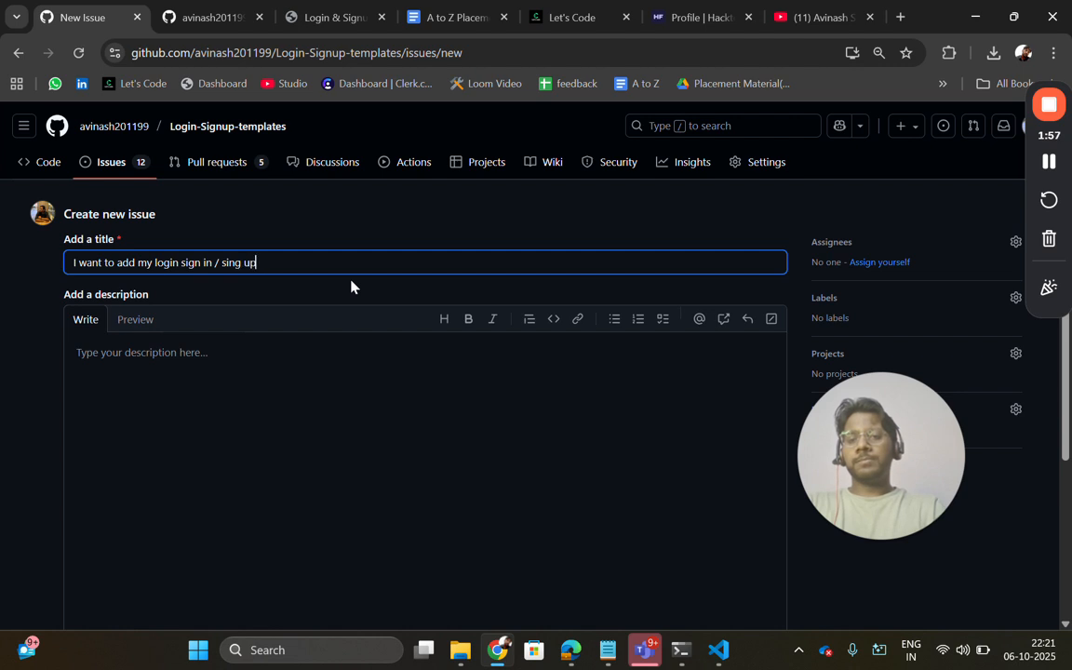
text(template)
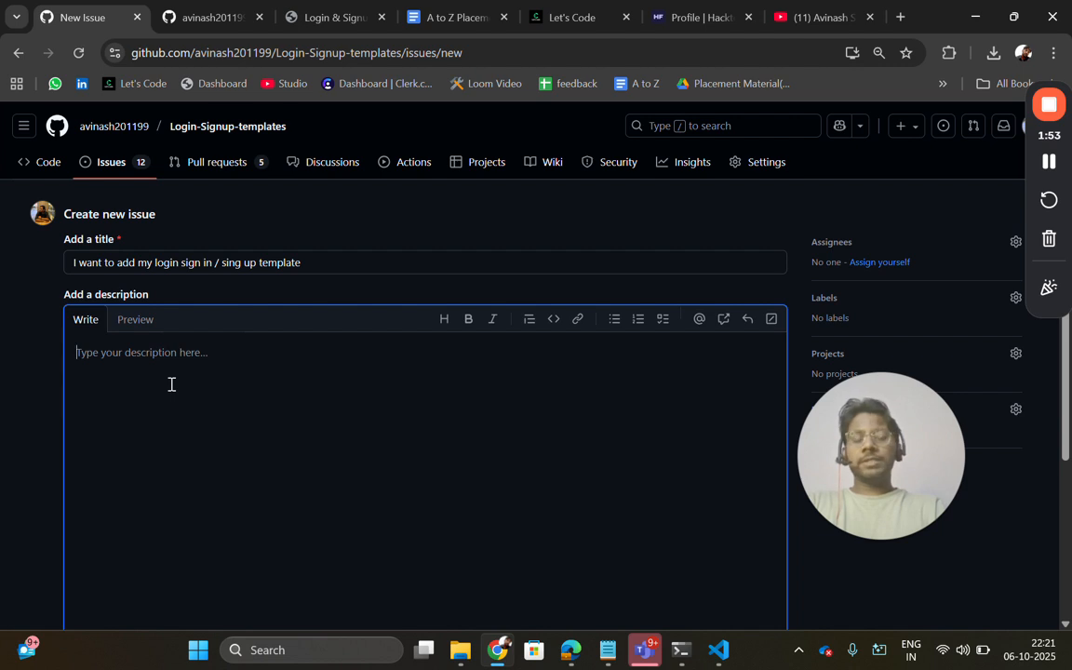
text(Description)
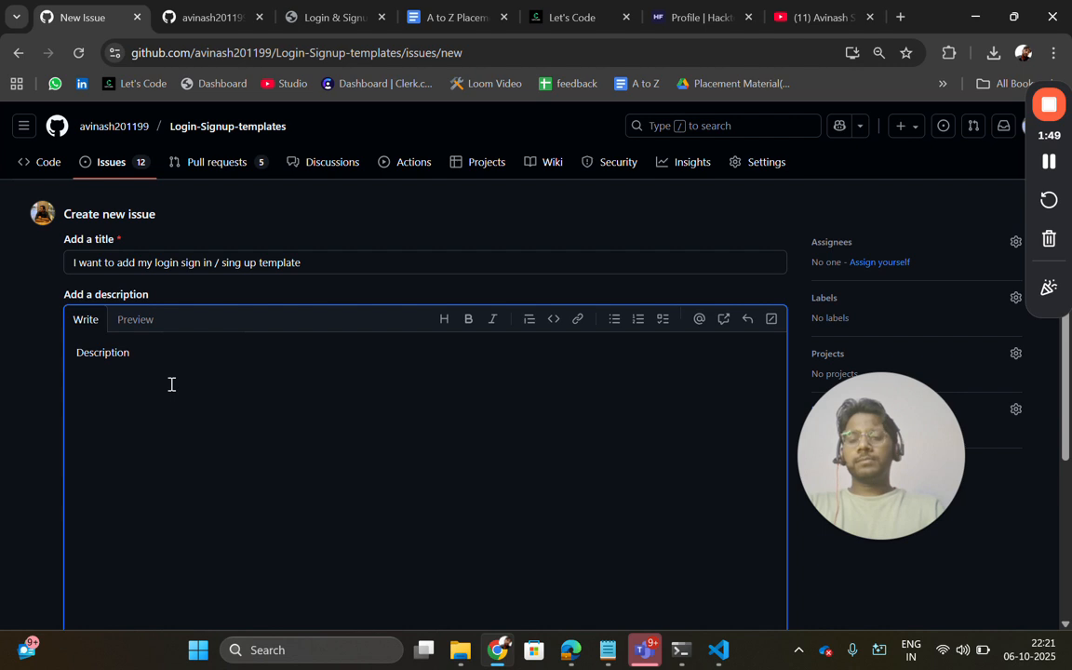
- Submit the form with Create, producing issue #75
scroll(down, 3)
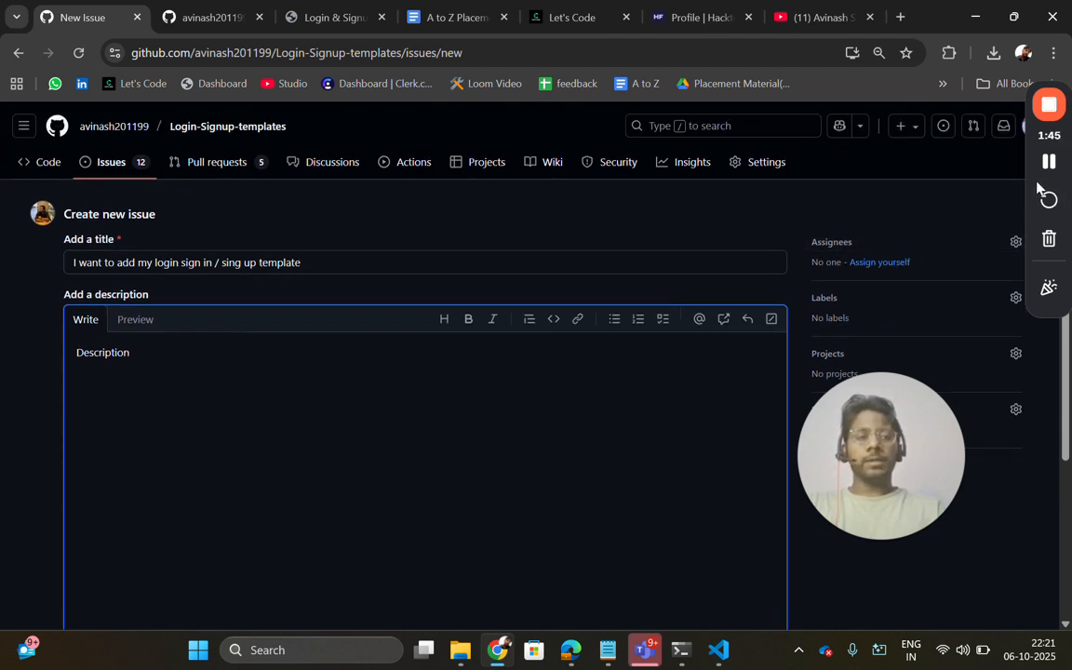
scroll(down, 3)
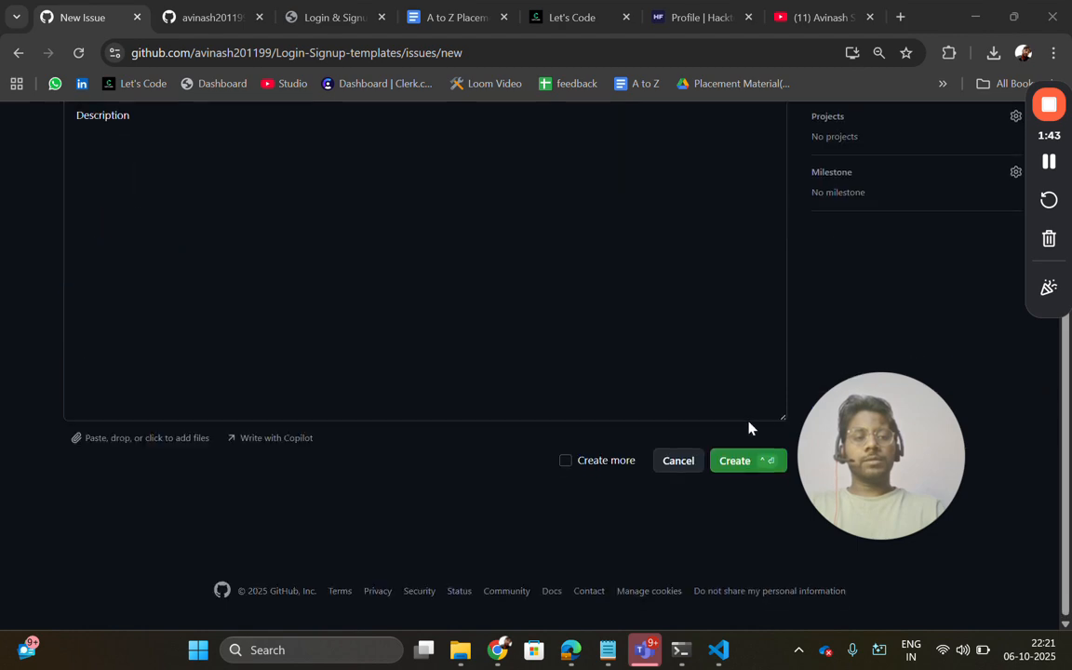
click(733, 462)
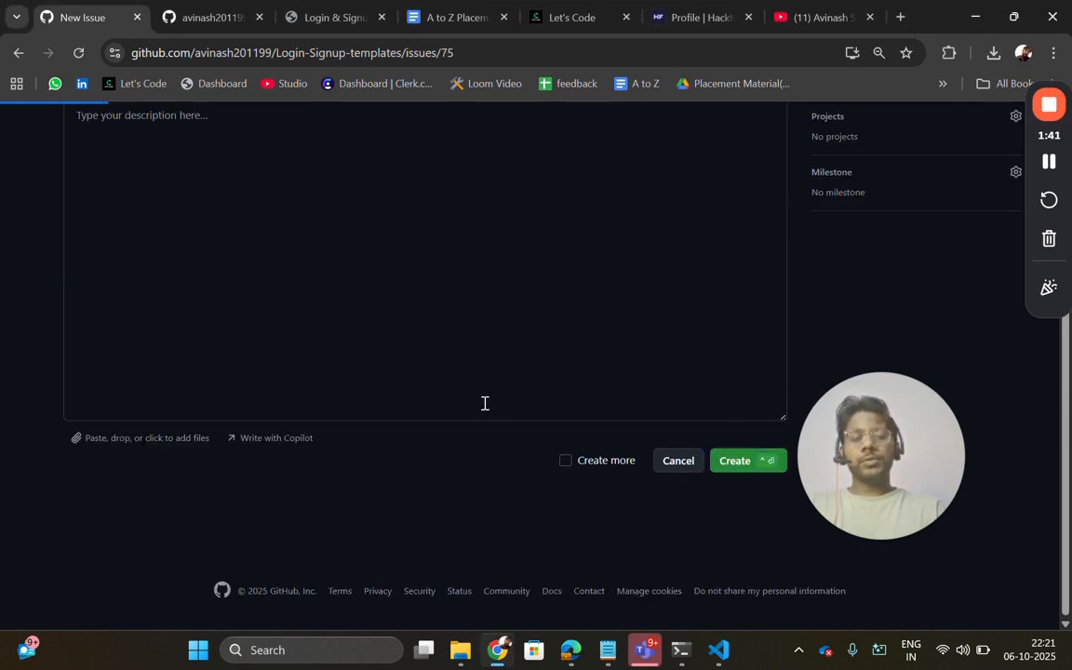
- Reopen issue #75 from the issues list and assign it to yourself via Assignees
click(733, 462)
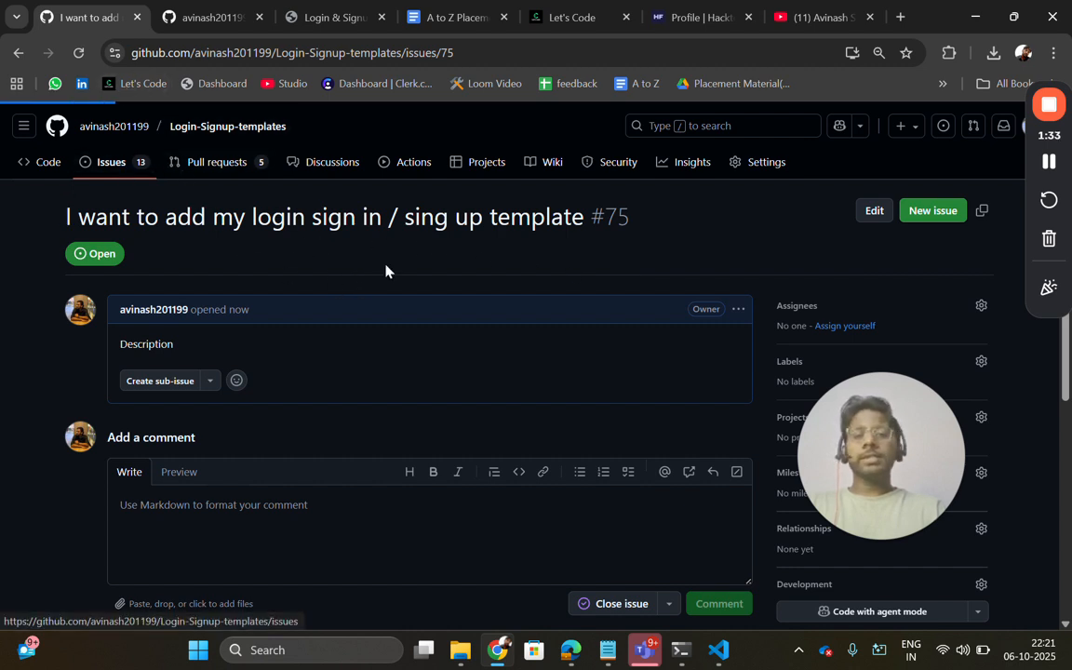
click(112, 160)
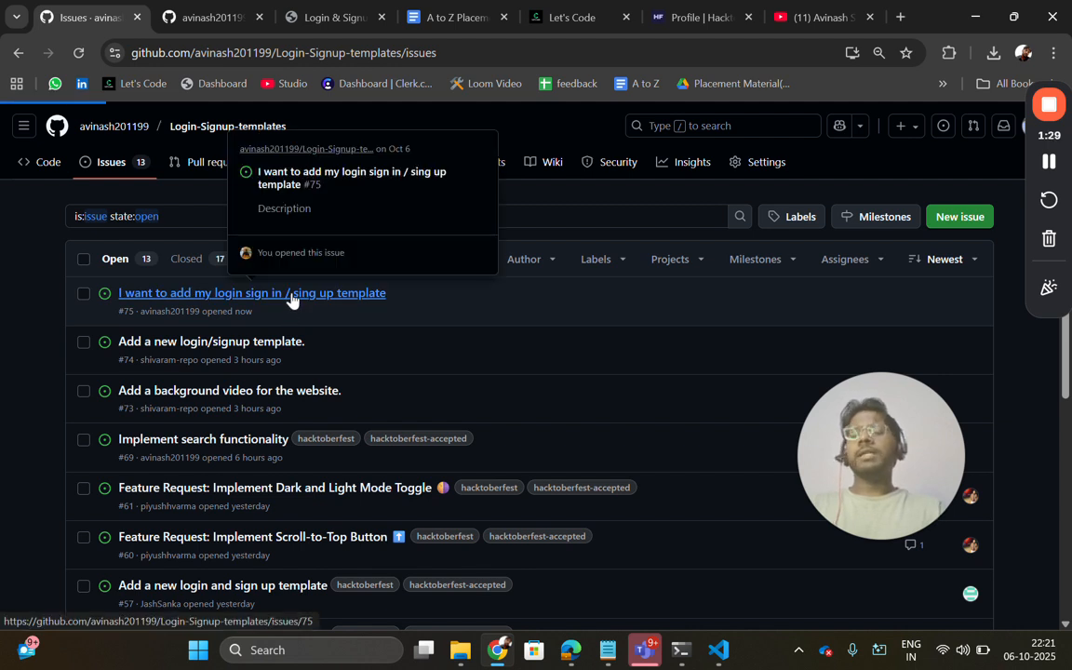
click(251, 292)
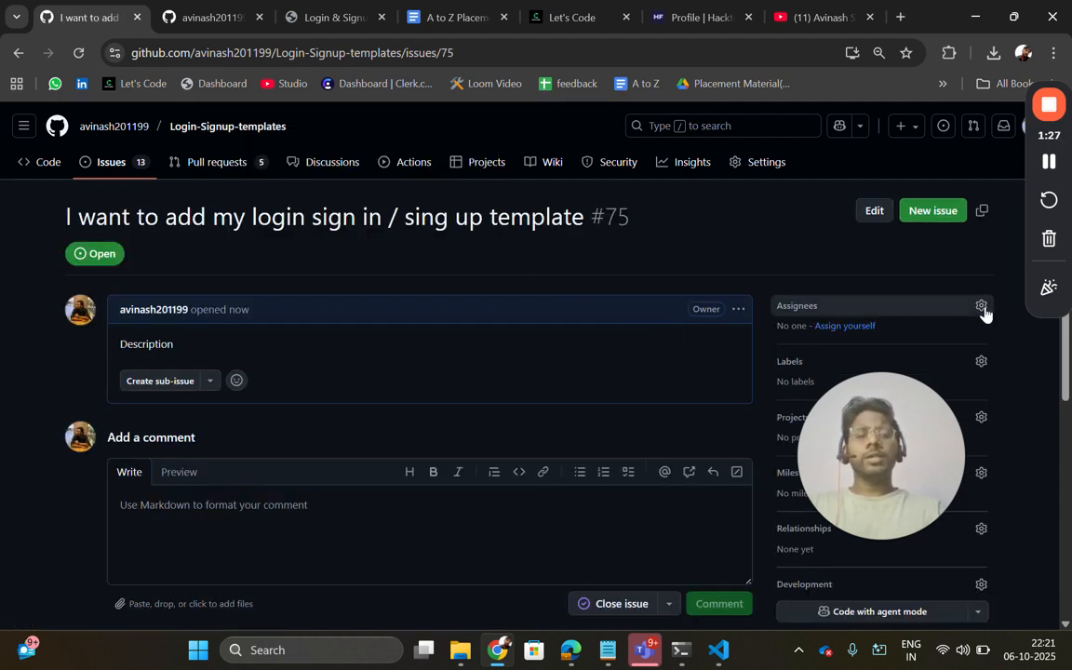
click(980, 305)
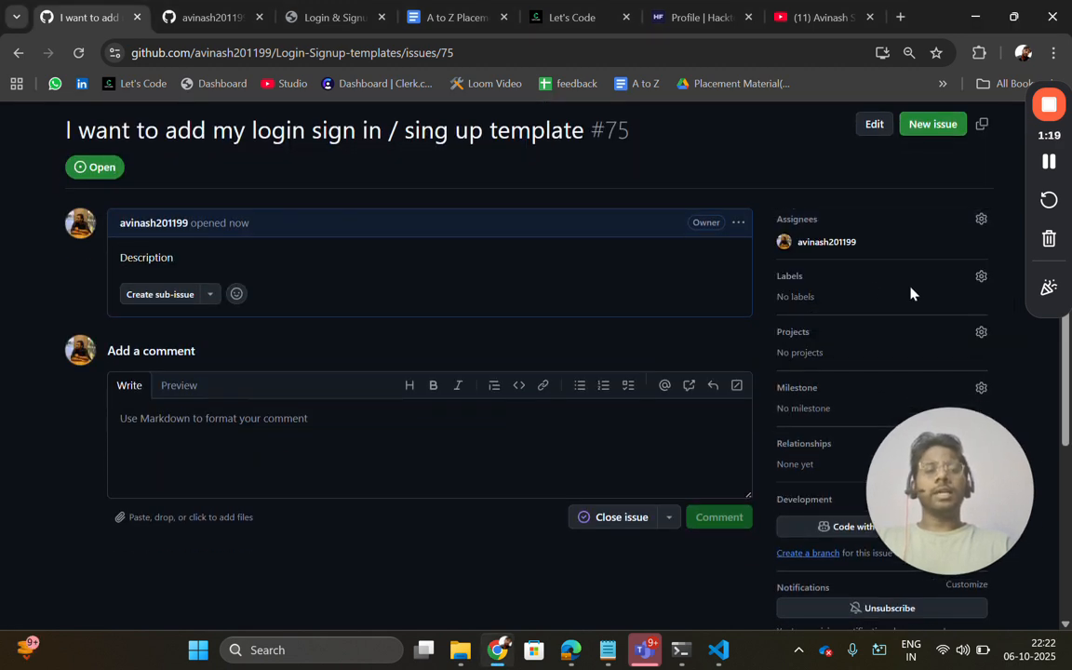
- Add the hacktoberfest and hacktoberfest-accepted labels to issue #75
click(980, 275)
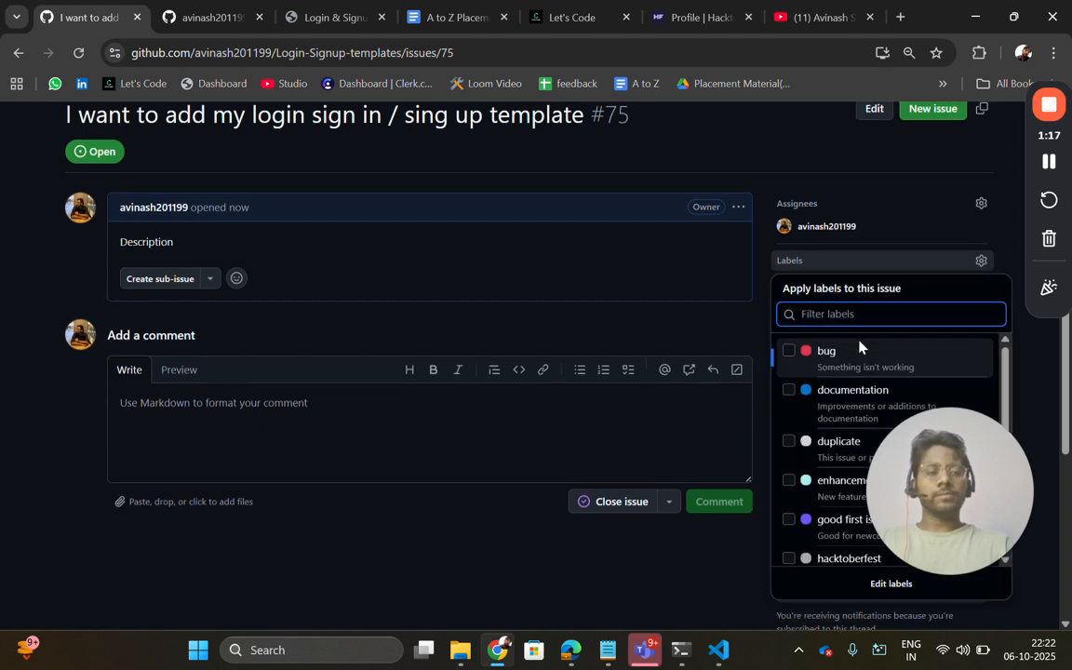
click(789, 406)
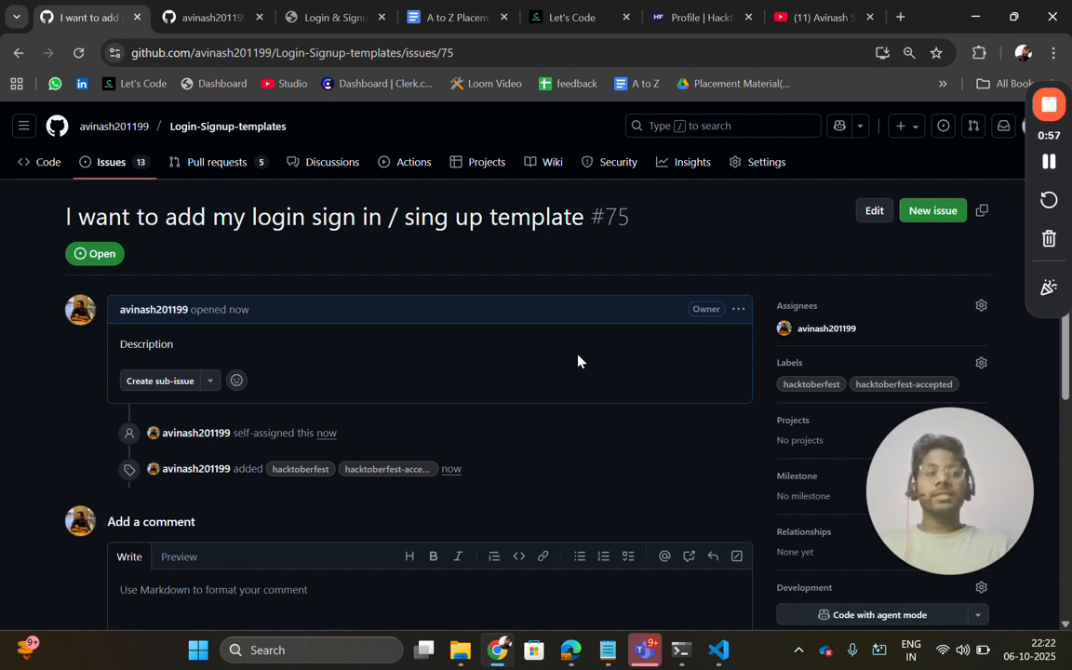
mouse_move(603, 268)
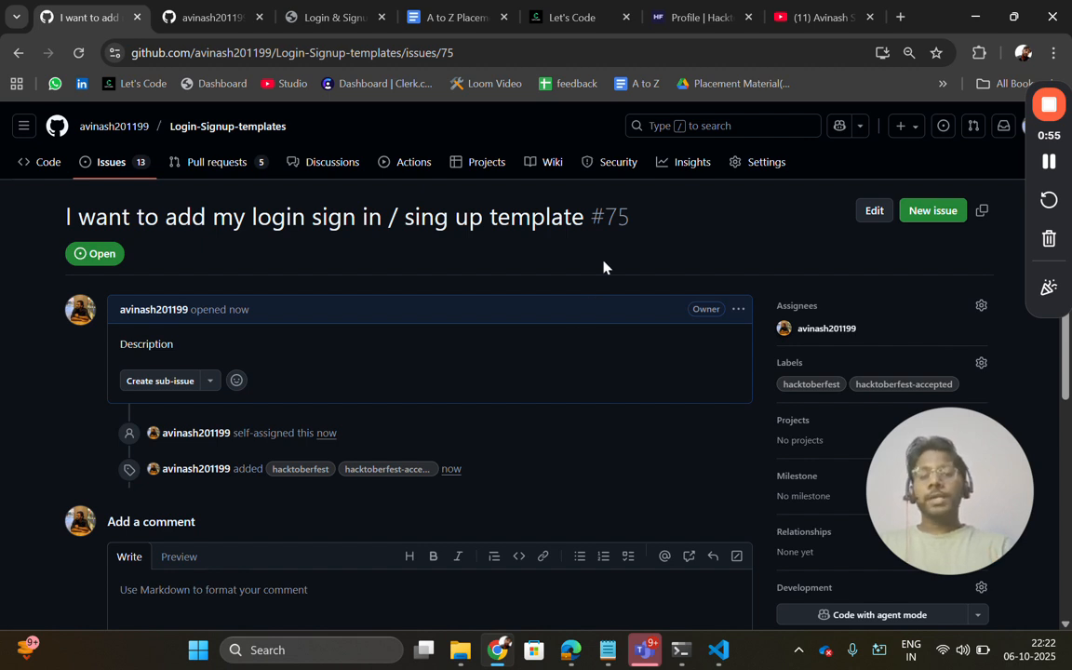
mouse_move(113, 126)
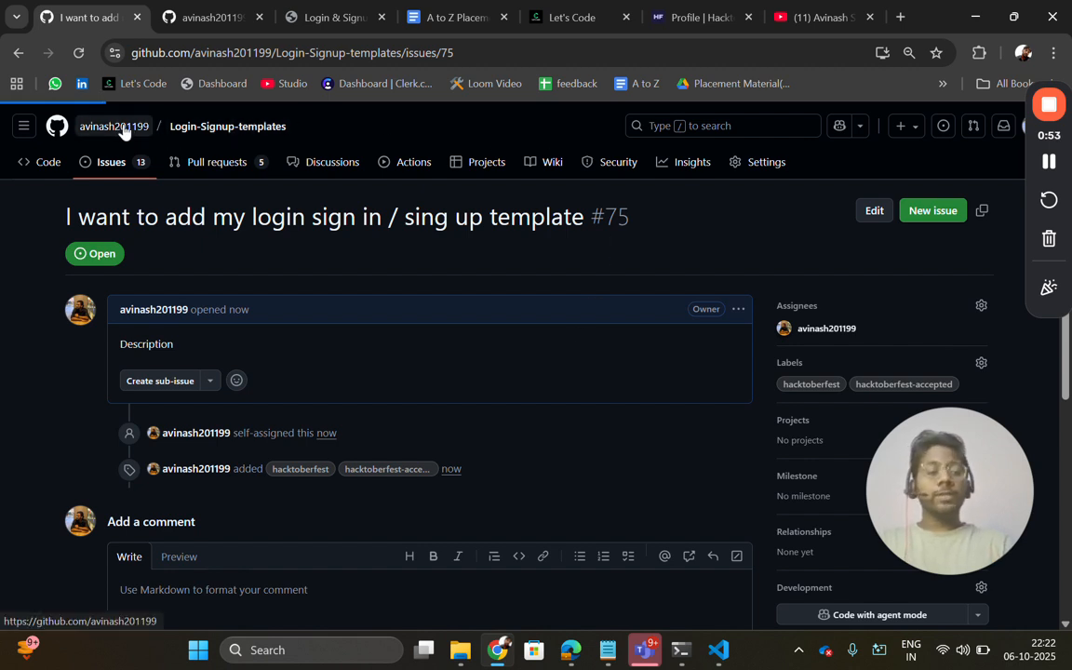
- From the profile page, search all of GitHub for 'java hacktoberfest'
click(112, 127)
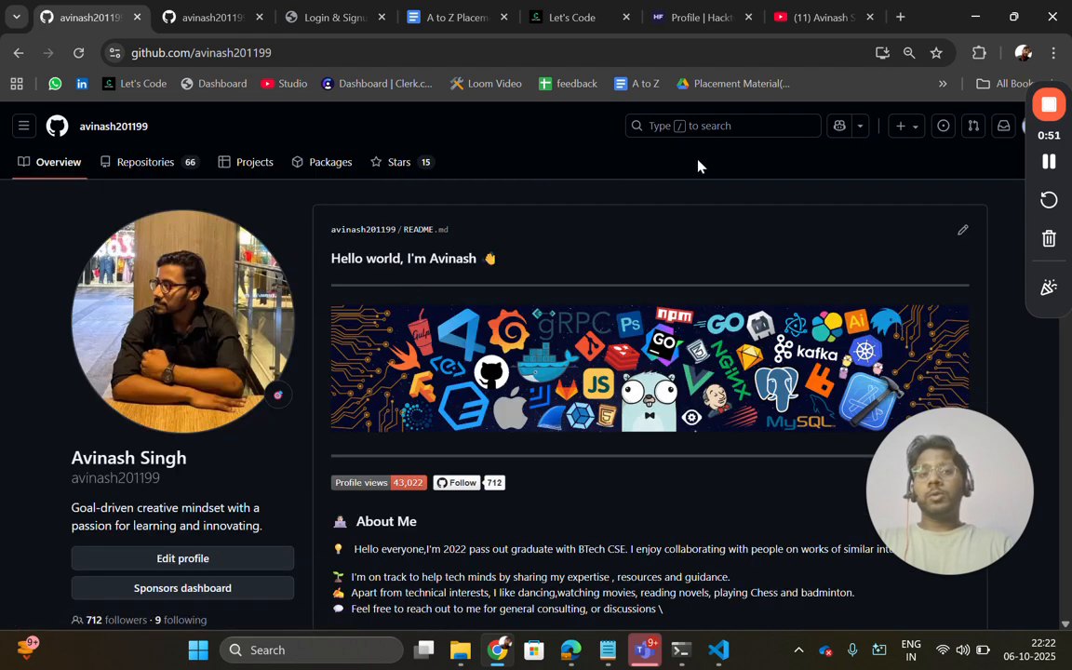
mouse_move(730, 129)
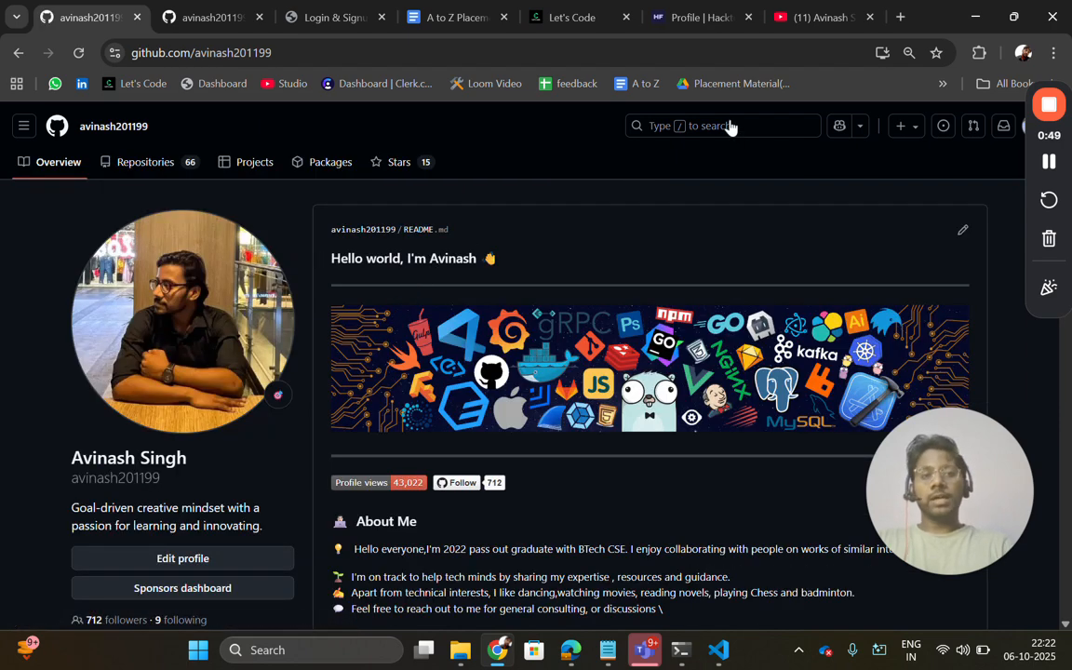
click(722, 127)
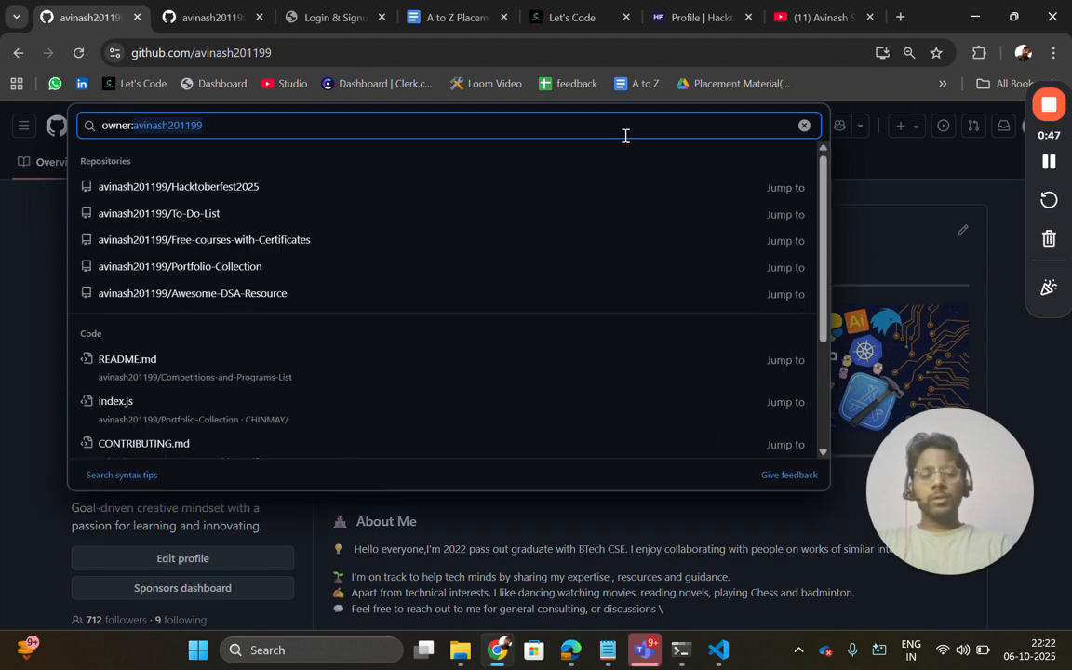
text(java)
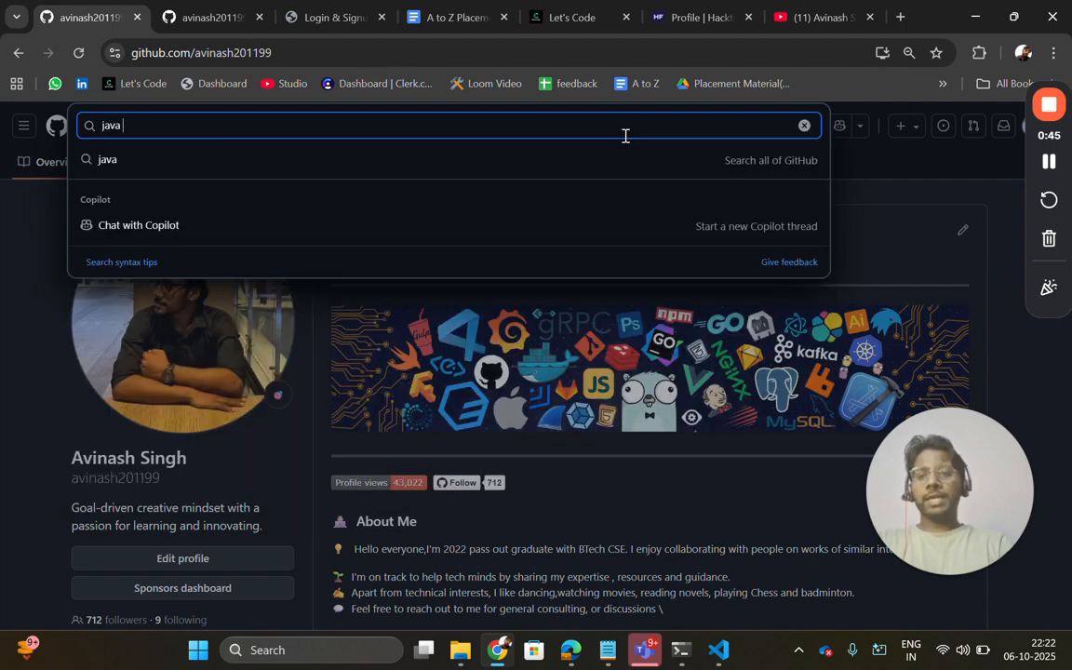
text(hacktoberfest)
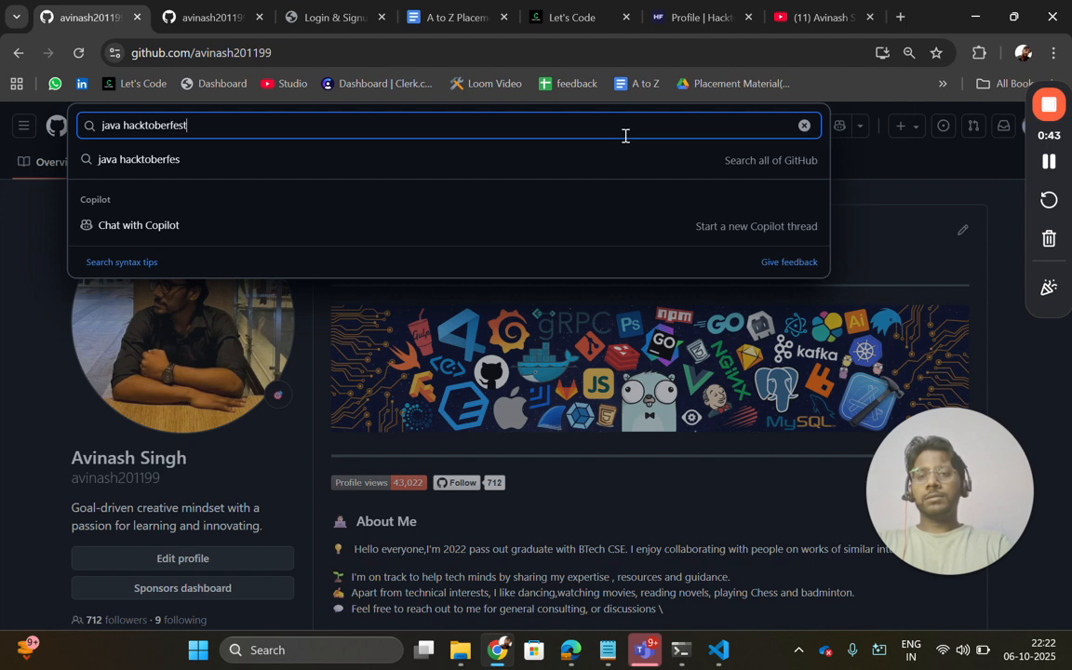
key(Enter)
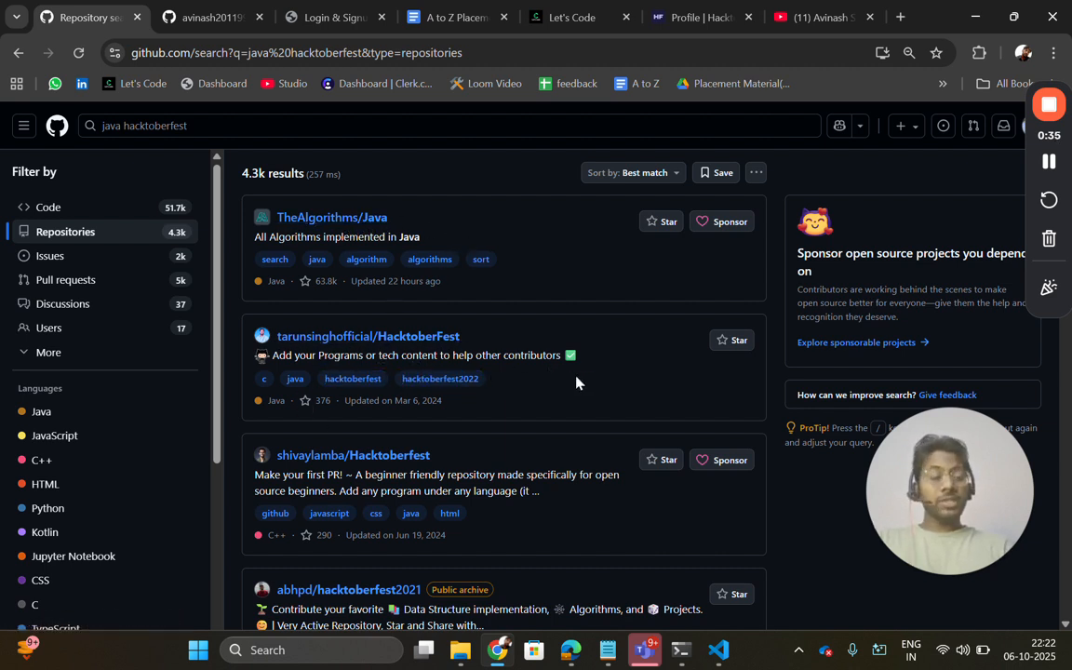
mouse_move(354, 378)
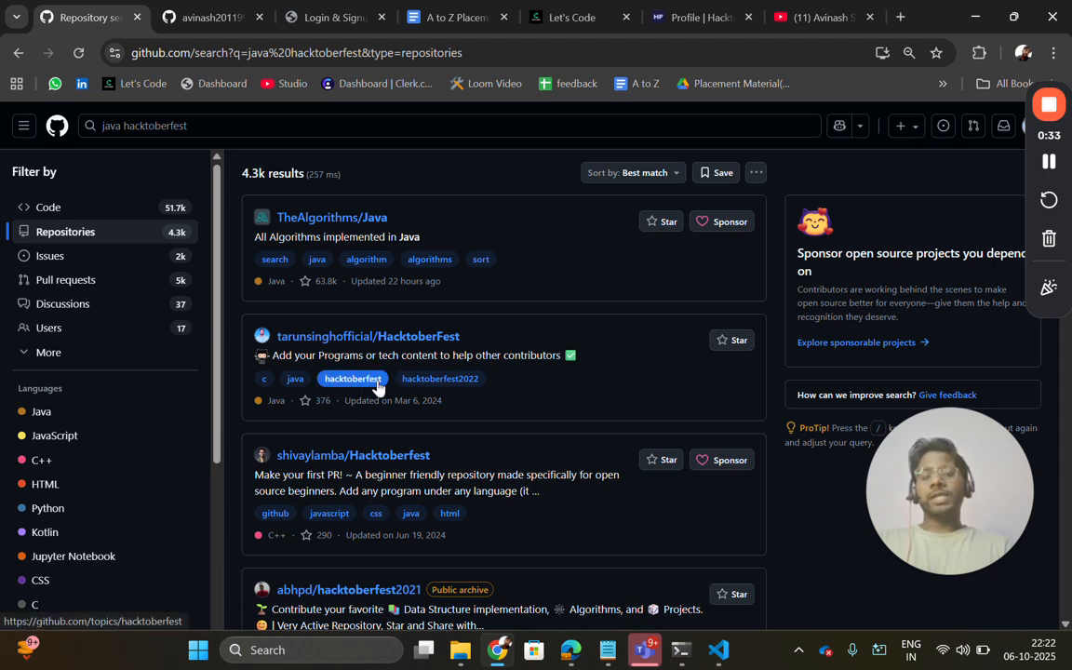
mouse_move(410, 349)
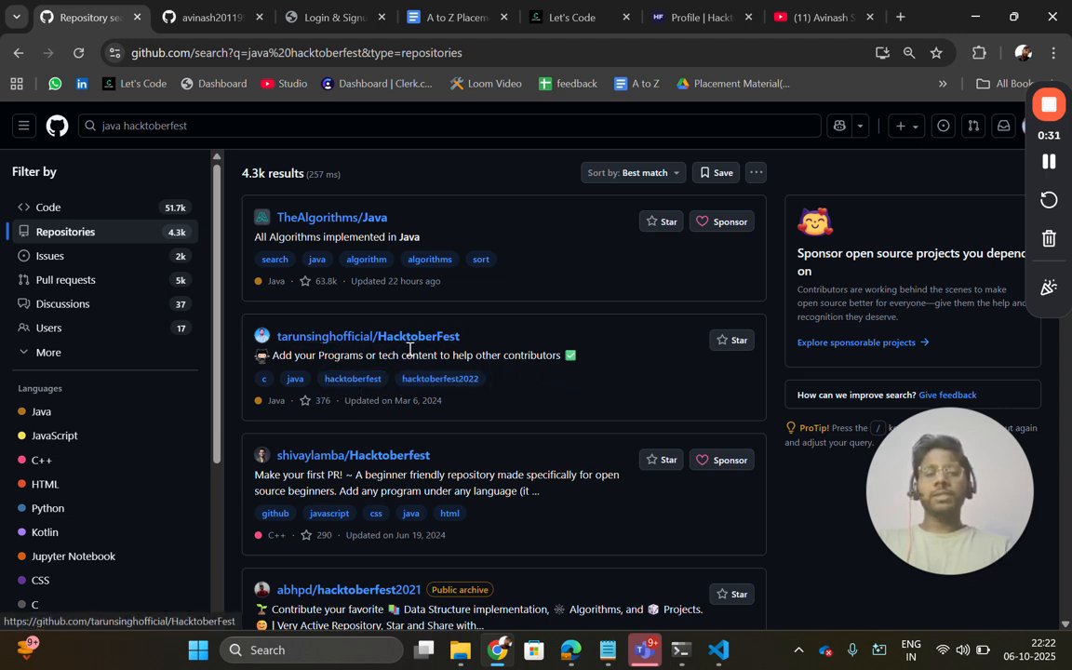
mouse_move(442, 424)
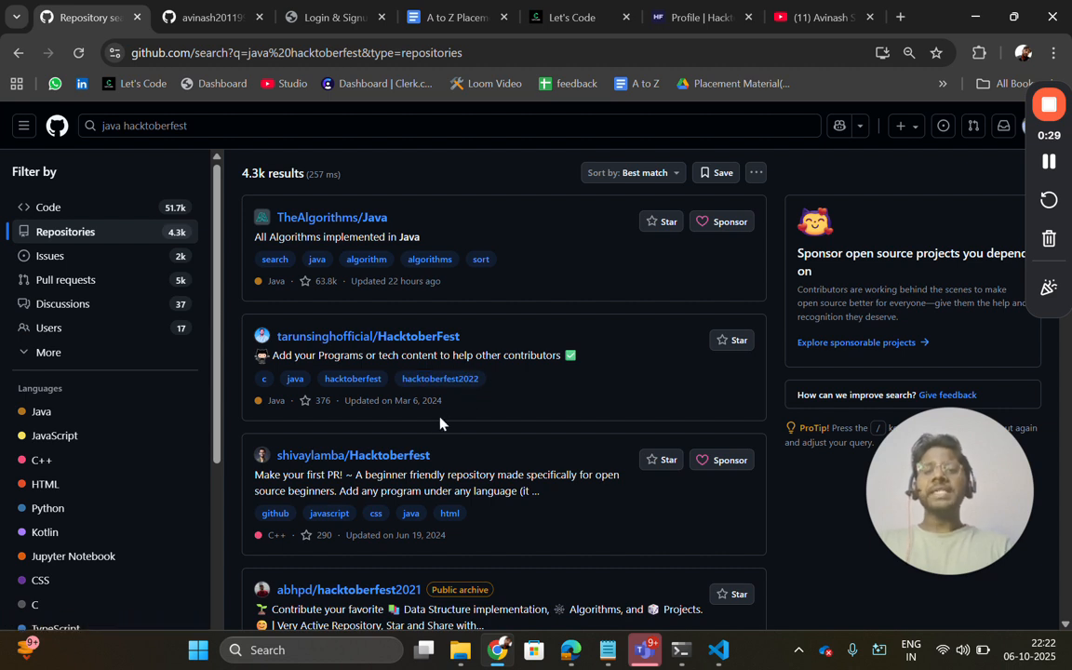
scroll(down, 3)
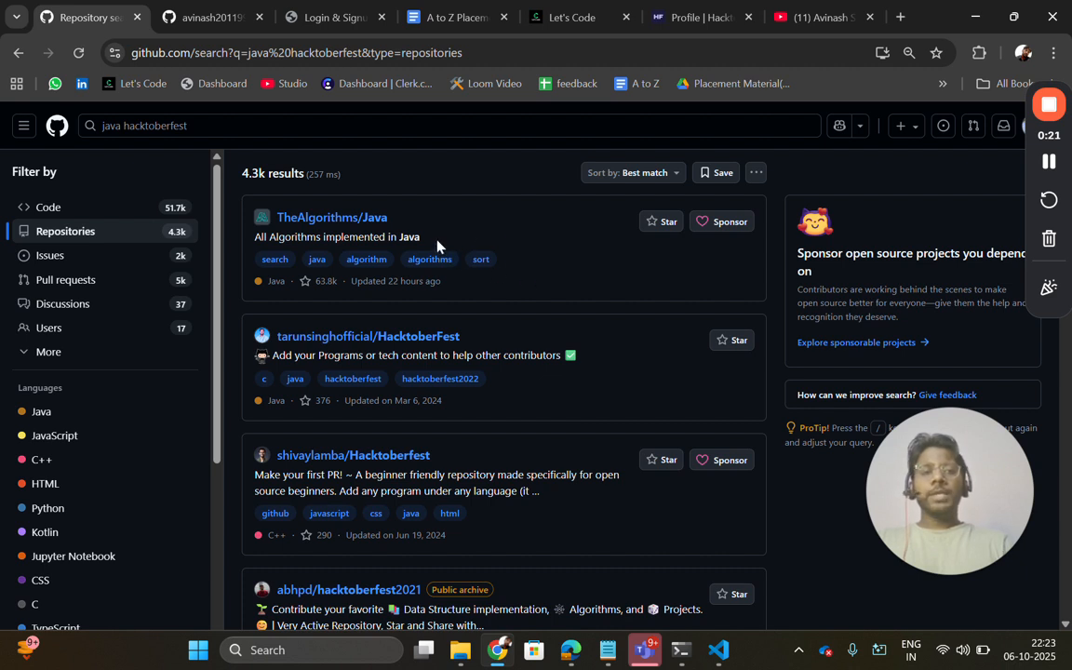
mouse_move(453, 247)
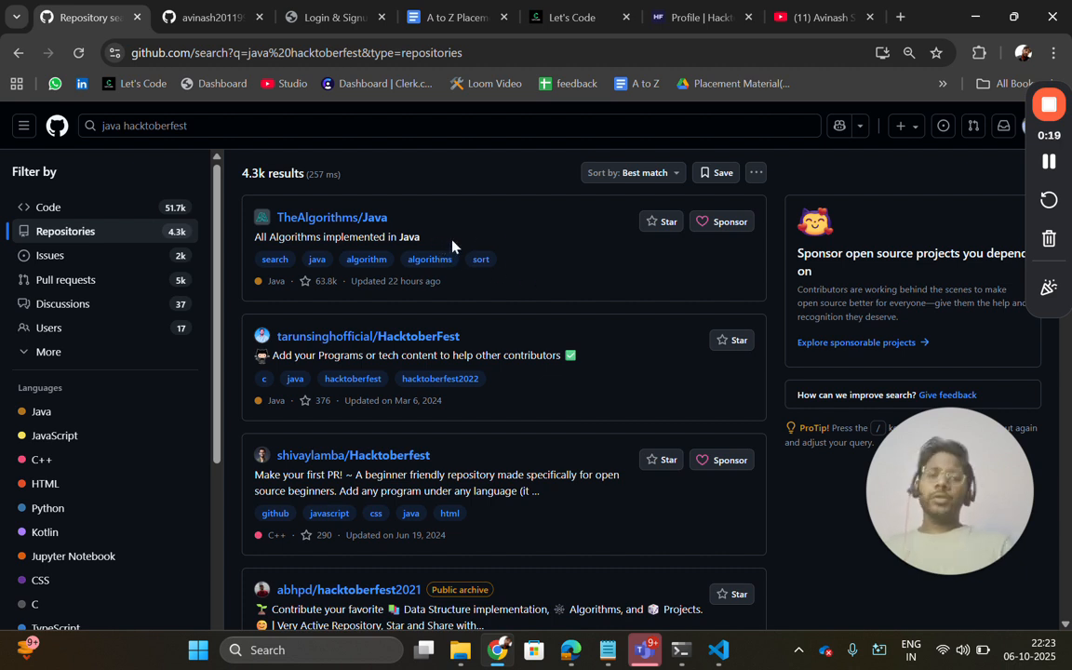